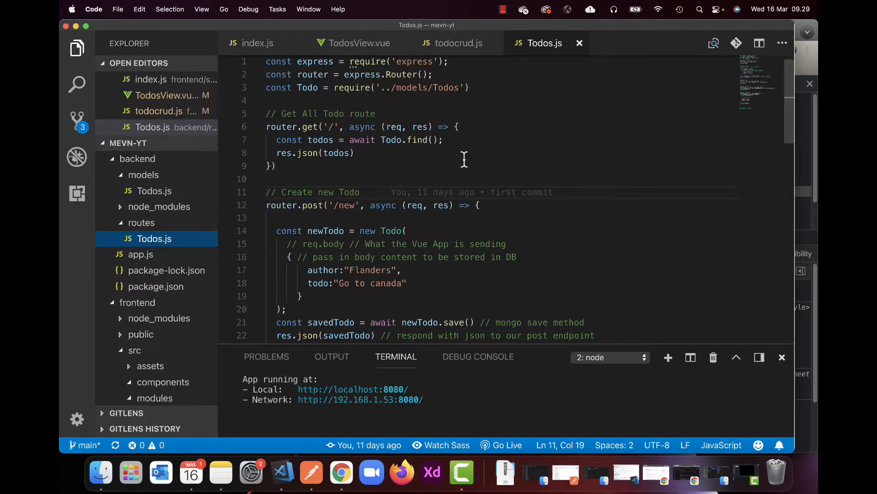
{"action": "mouse_move", "coordinate": [367, 203]}
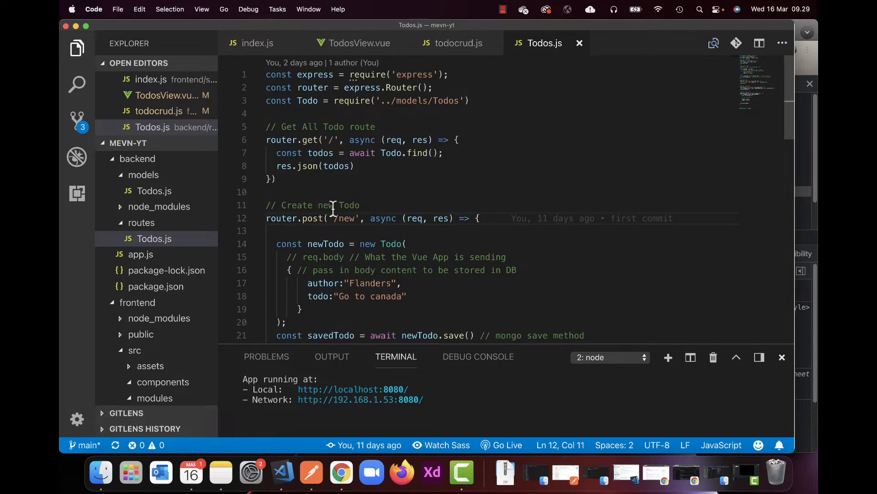
Comment out the hardcoded author and todo object in the routes/Todos.js create-todo route
{"action": "scroll", "scroll_direction": "down", "scroll_amount": 3}
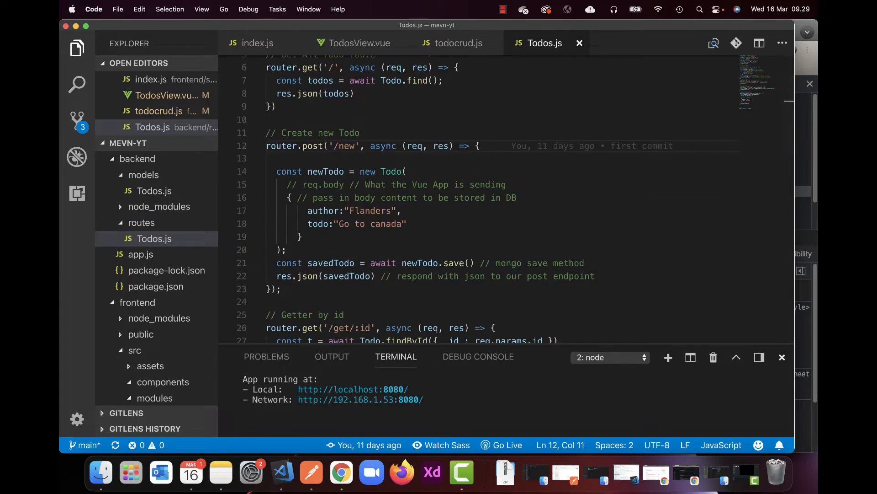
{"action": "mouse_move", "coordinate": [518, 107]}
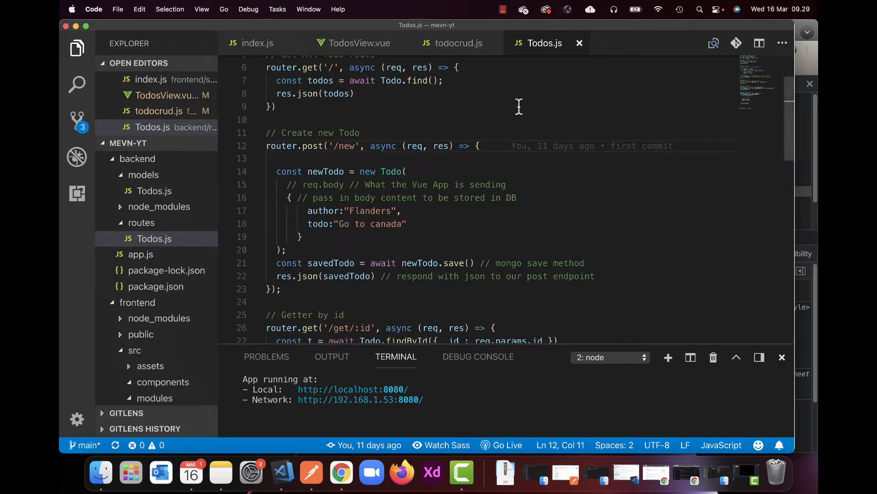
{"action": "left_click_drag", "start_coordinate": [287, 184], "coordinate": [518, 197]}
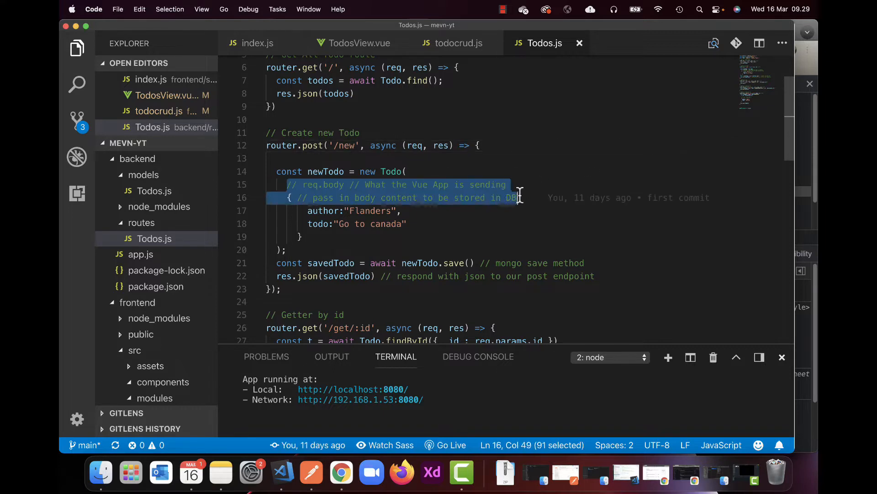
{"action": "left_click", "coordinate": [359, 198]}
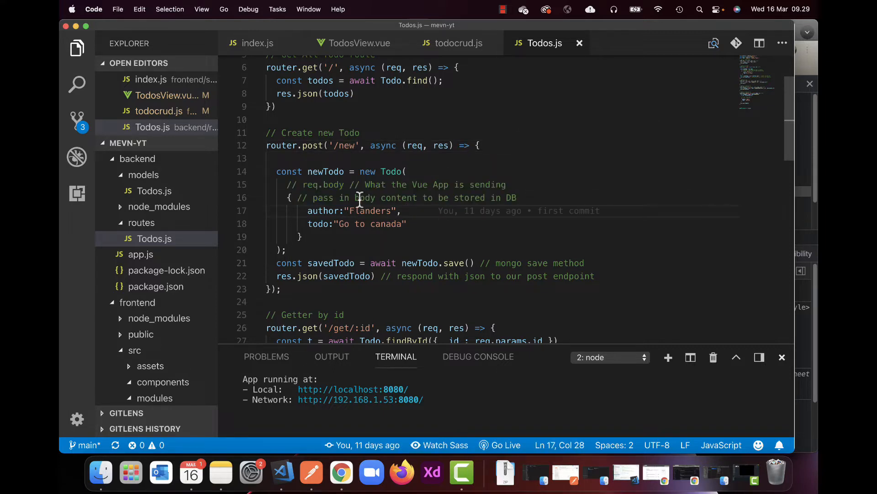
{"action": "left_click_drag", "start_coordinate": [307, 211], "coordinate": [407, 223]}
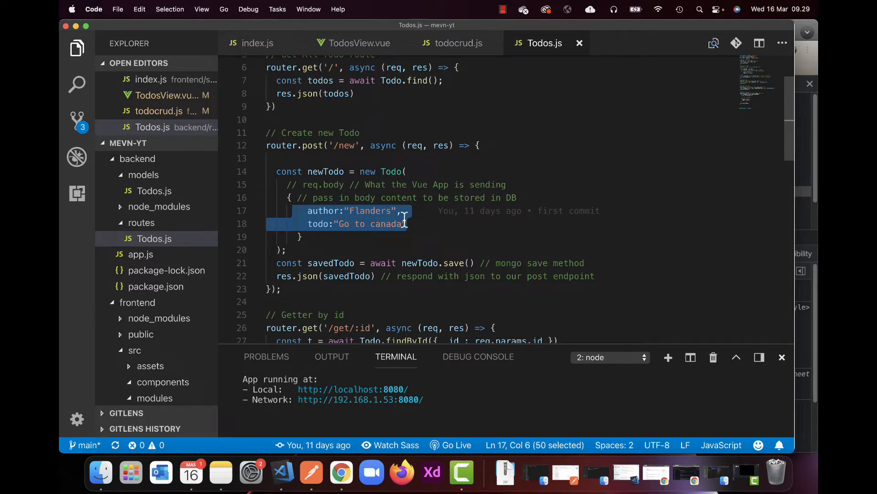
{"action": "mouse_move", "coordinate": [405, 229]}
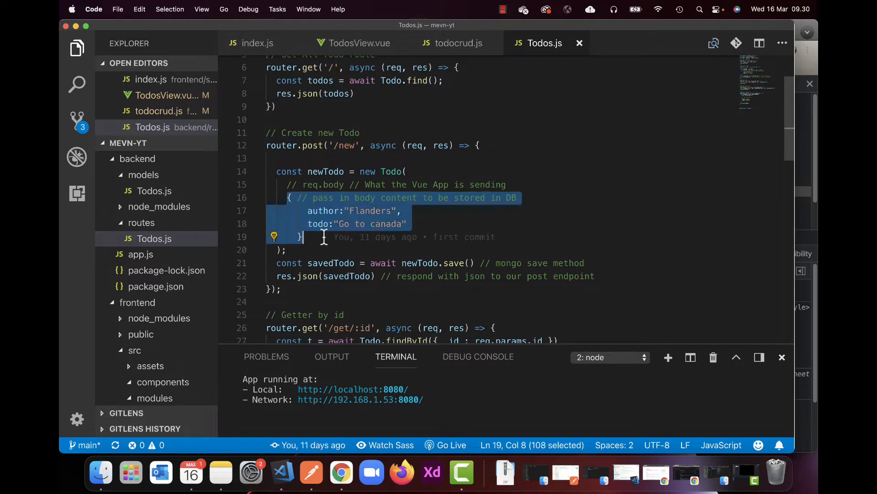
{"action": "key", "text": "Cmd+/"}
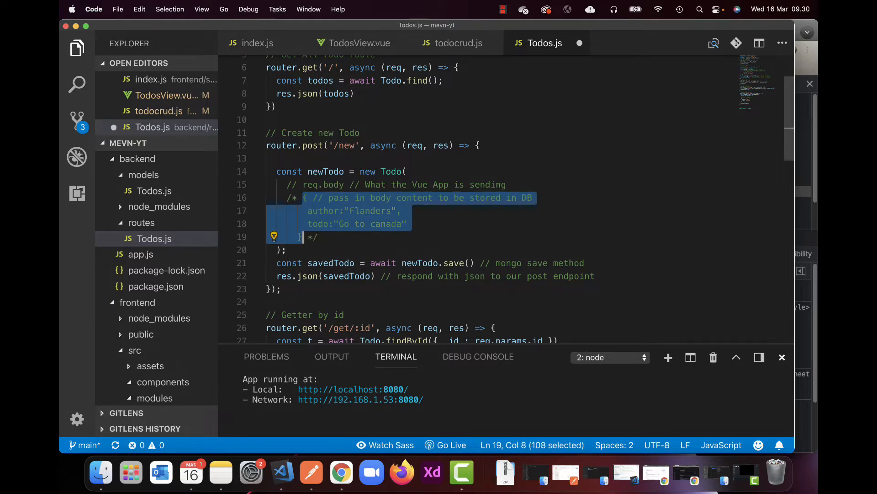
{"action": "left_click", "coordinate": [319, 237]}
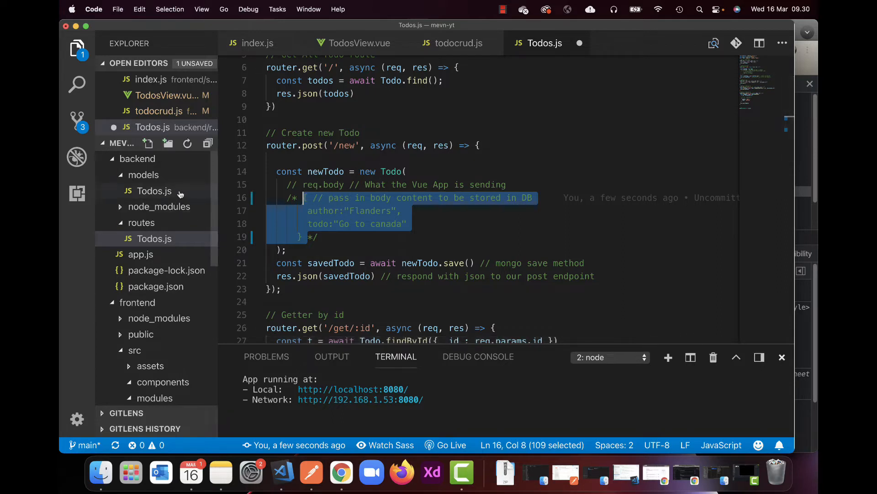
{"action": "mouse_move", "coordinate": [153, 191]}
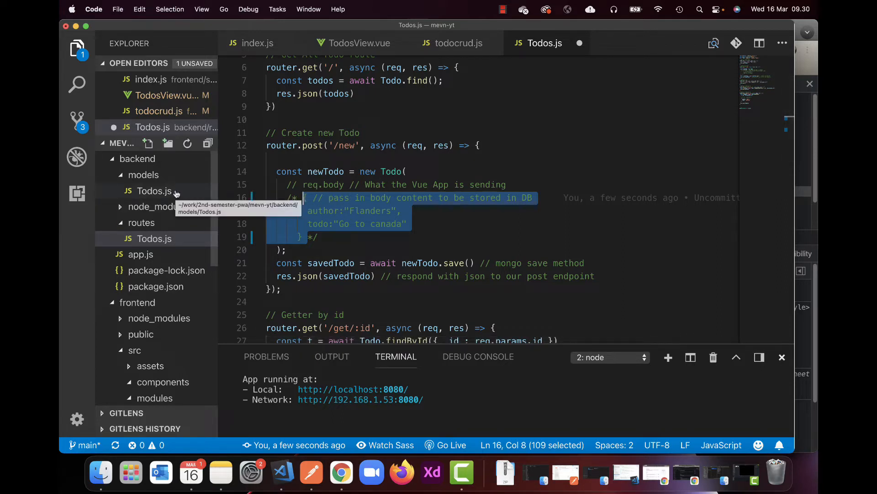
{"action": "left_click", "coordinate": [154, 191]}
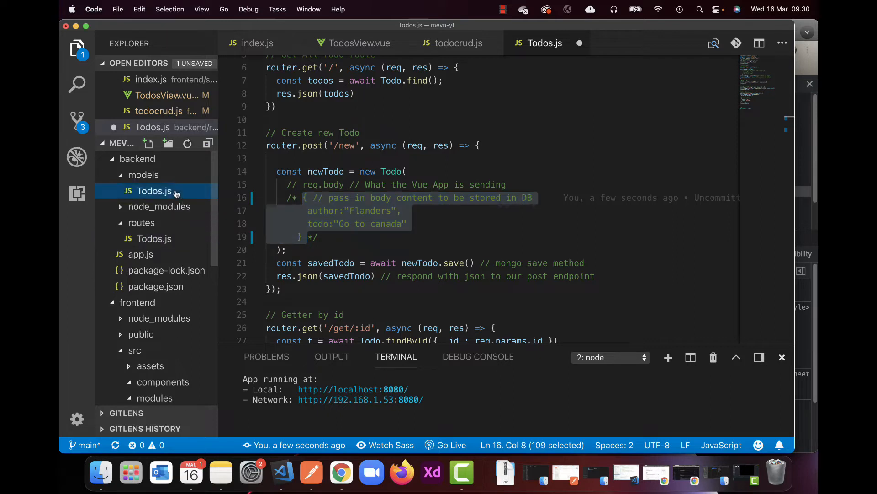
{"action": "left_click", "coordinate": [154, 192]}
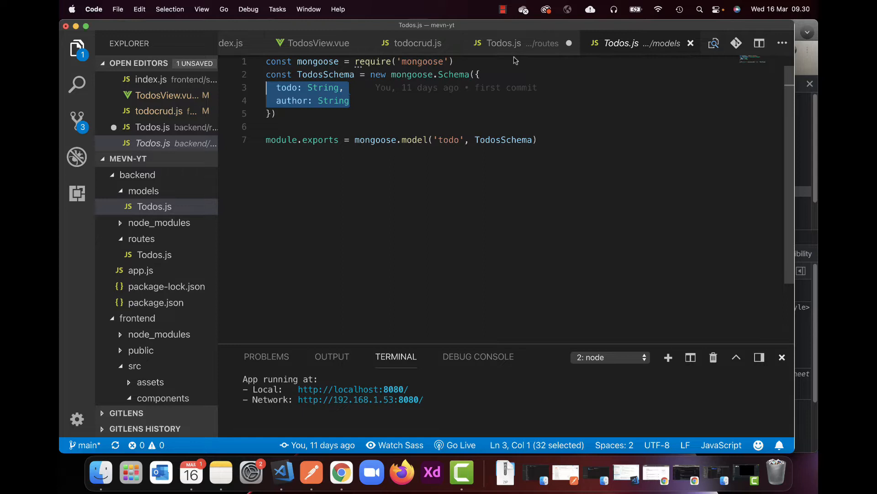
{"action": "mouse_move", "coordinate": [514, 47]}
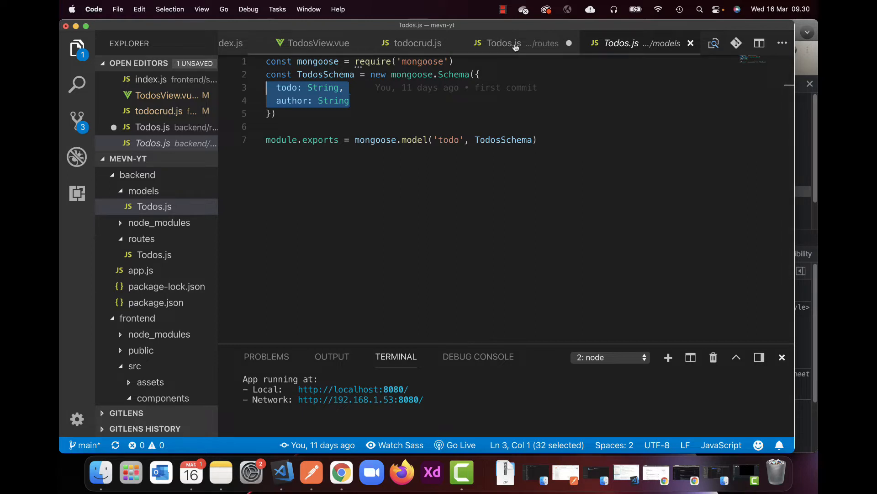
{"action": "left_click", "coordinate": [504, 43]}
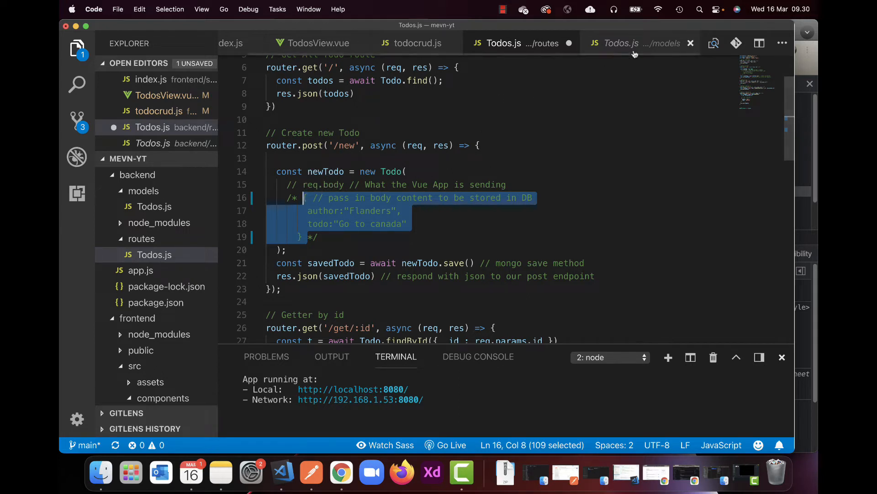
{"action": "mouse_move", "coordinate": [621, 43]}
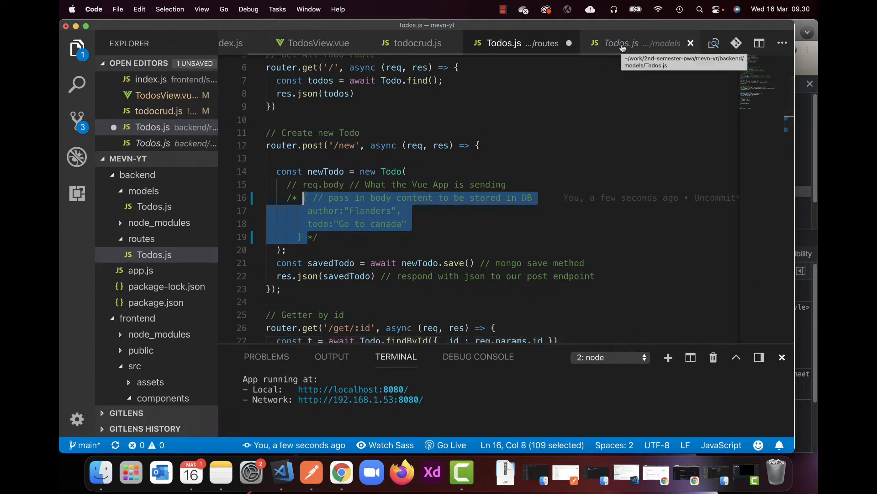
{"action": "left_click", "coordinate": [620, 43]}
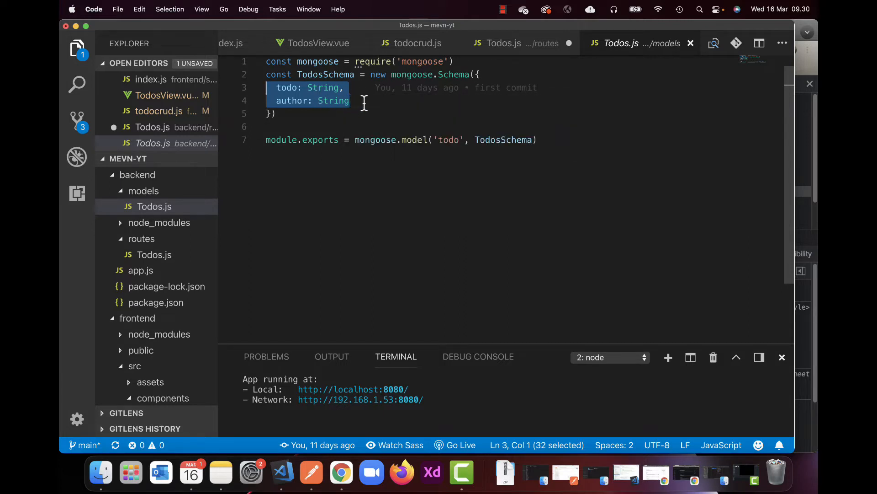
{"action": "left_click", "coordinate": [501, 43]}
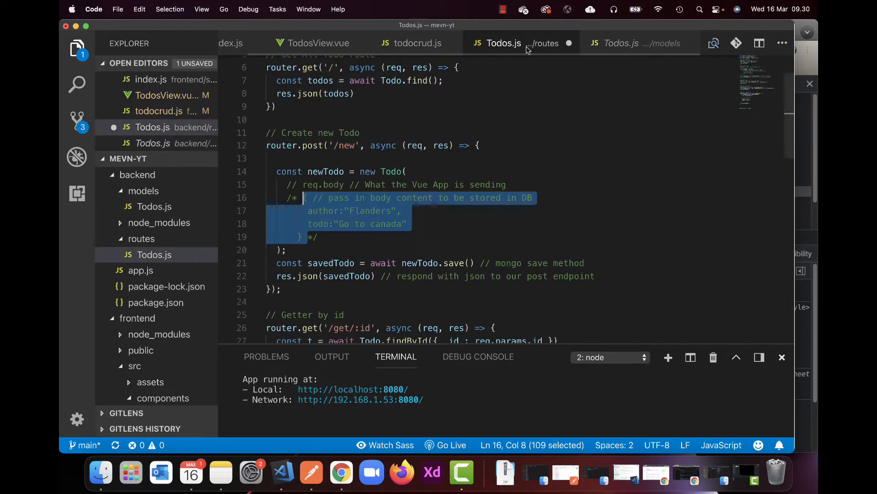
Uncomment the req.body line so new Todo uses req.body, and save routes/Todos.js
{"action": "left_click", "coordinate": [305, 236]}
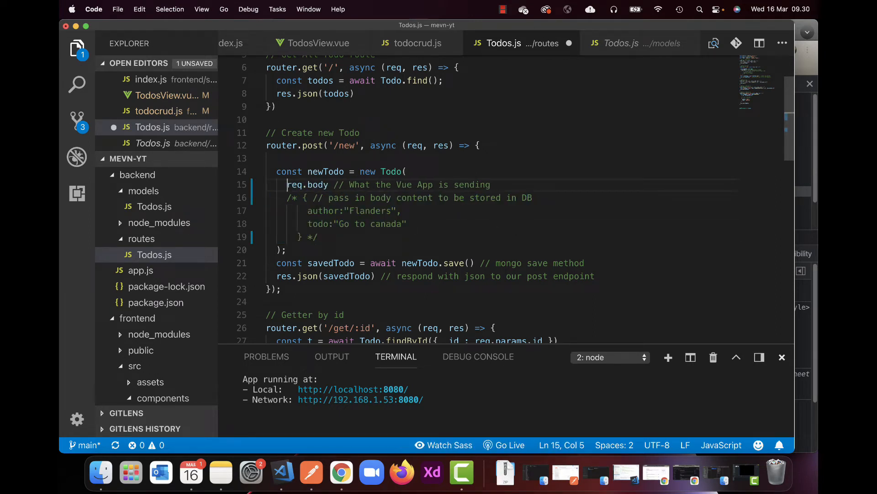
{"action": "double_click", "coordinate": [298, 184]}
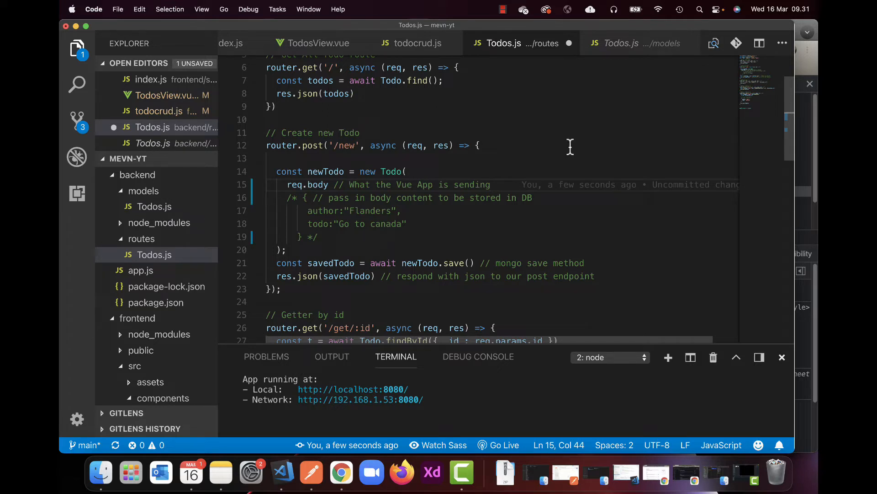
{"action": "mouse_move", "coordinate": [336, 189]}
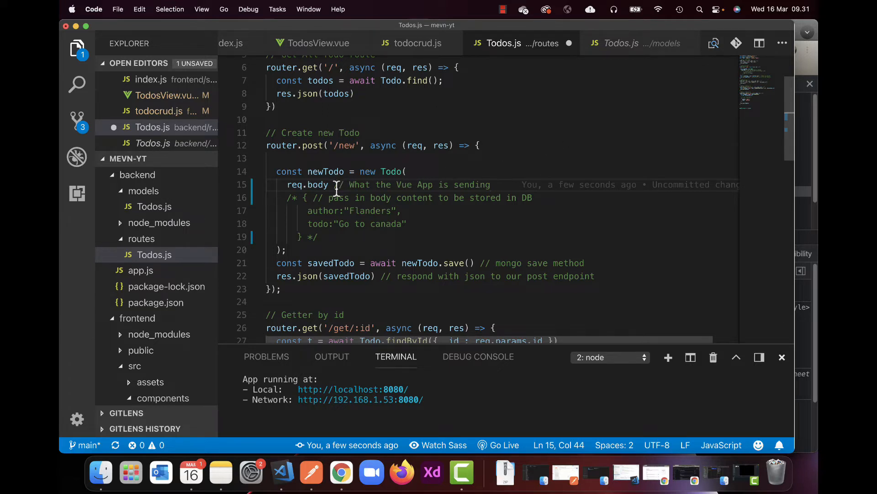
{"action": "left_click_drag", "start_coordinate": [335, 189], "coordinate": [316, 237]}
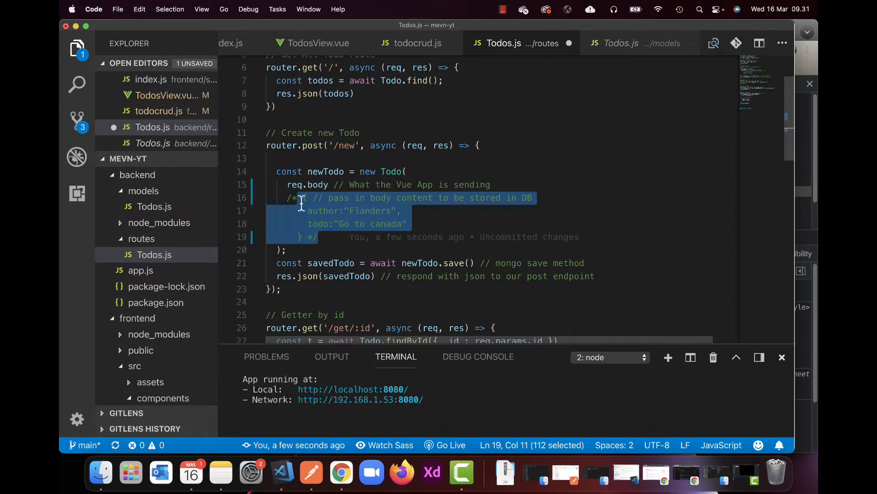
{"action": "double_click", "coordinate": [307, 185]}
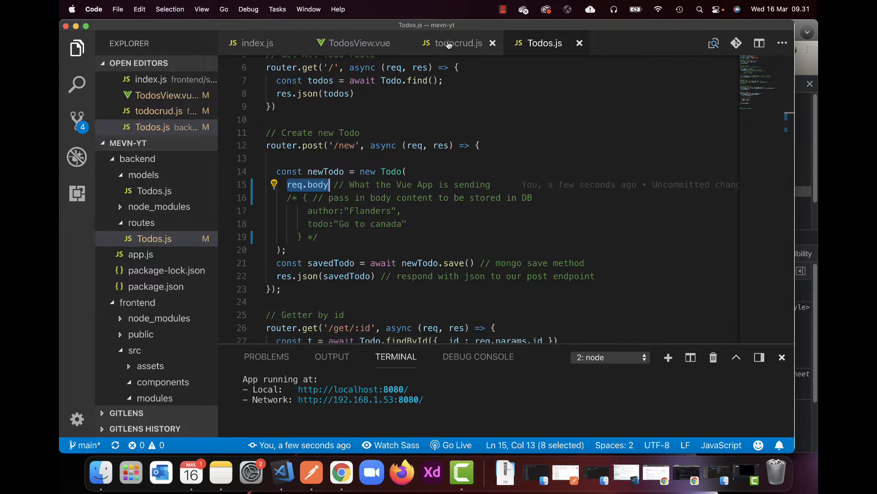
In todocrud.js, replace newTodo's '// adding headers later' comment with a blank line
{"action": "left_click", "coordinate": [457, 43]}
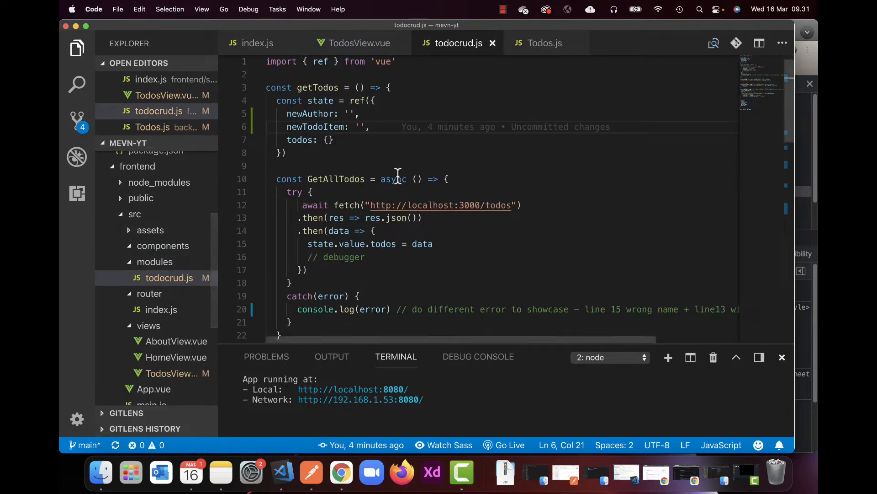
{"action": "scroll", "scroll_direction": "down", "scroll_amount": 3}
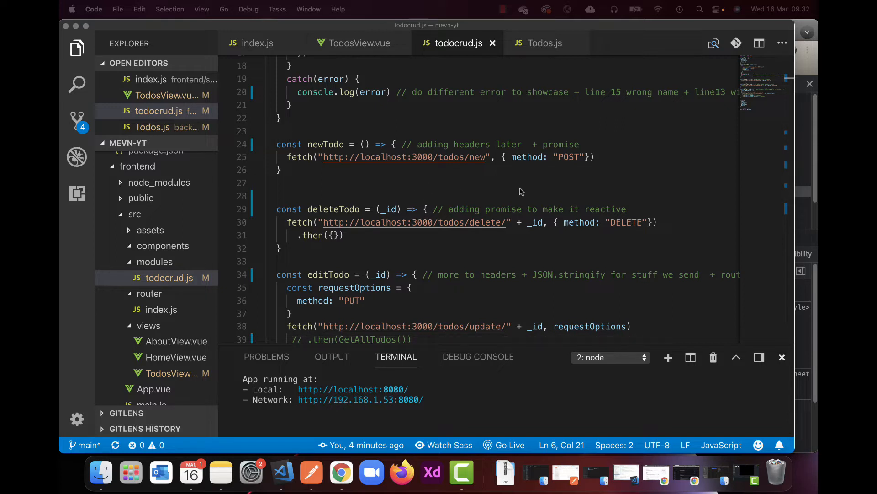
{"action": "scroll", "scroll_direction": "down", "scroll_amount": 3}
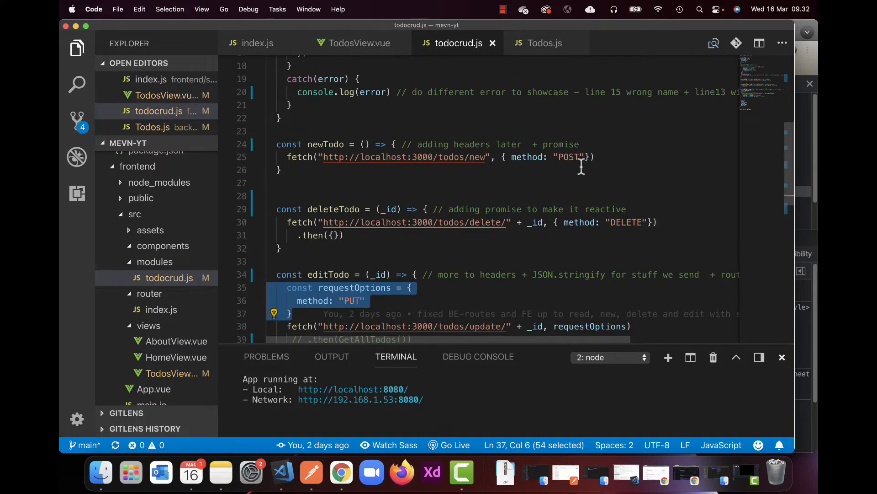
{"action": "left_click", "coordinate": [403, 144]}
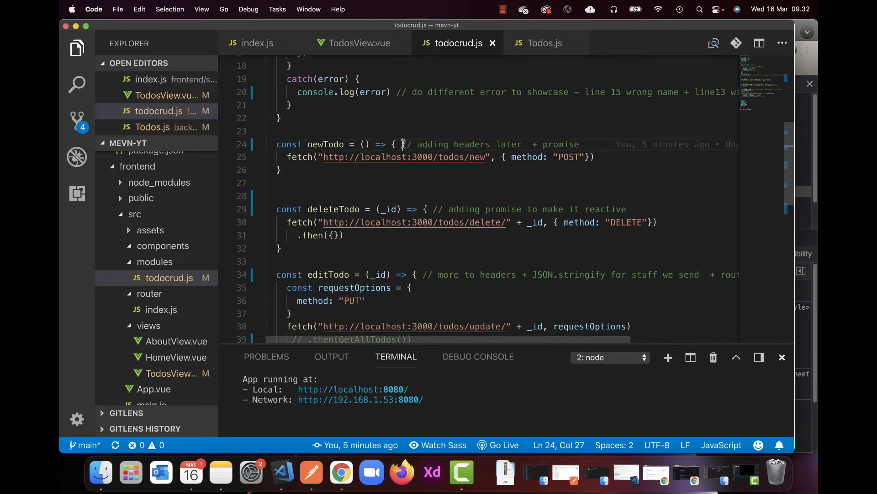
{"action": "left_click_drag", "start_coordinate": [402, 144], "coordinate": [526, 144]}
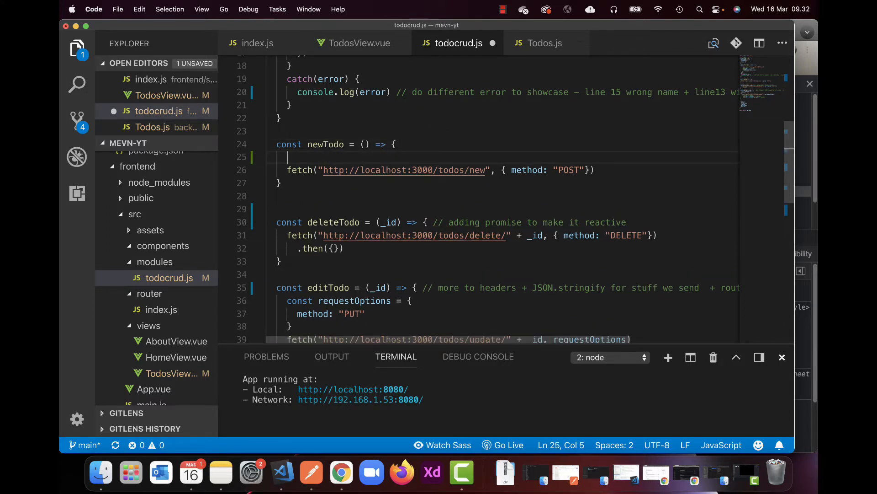
Declare a requestOptions object with method "POST" and begin a headers key
{"action": "type", "text": "const requestOptions"}
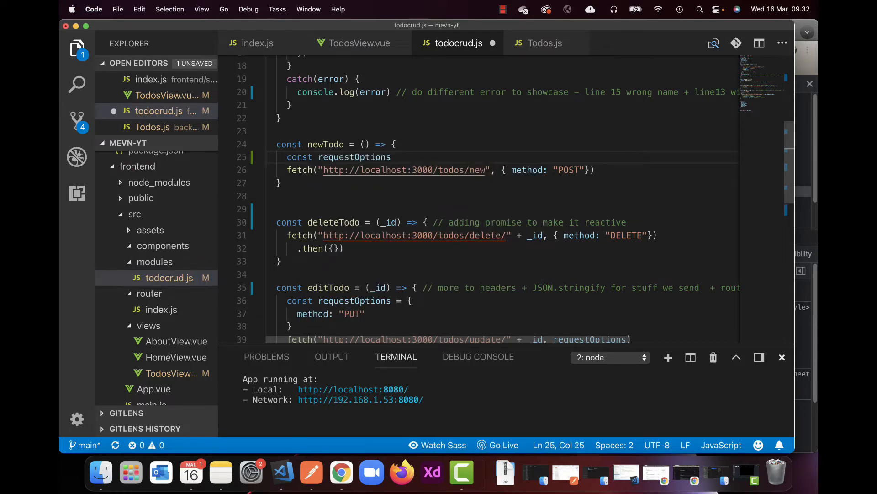
{"action": "type", "text": "="}
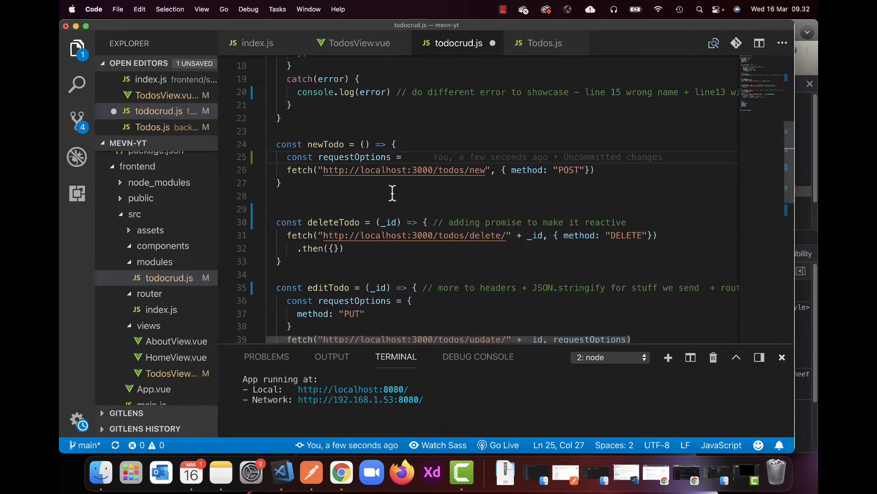
{"action": "mouse_move", "coordinate": [414, 158]}
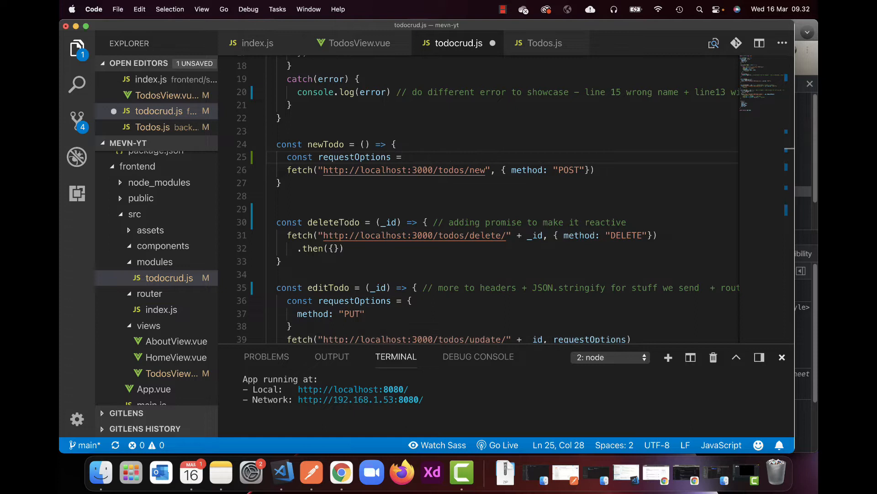
{"action": "type", "text": "{}"}
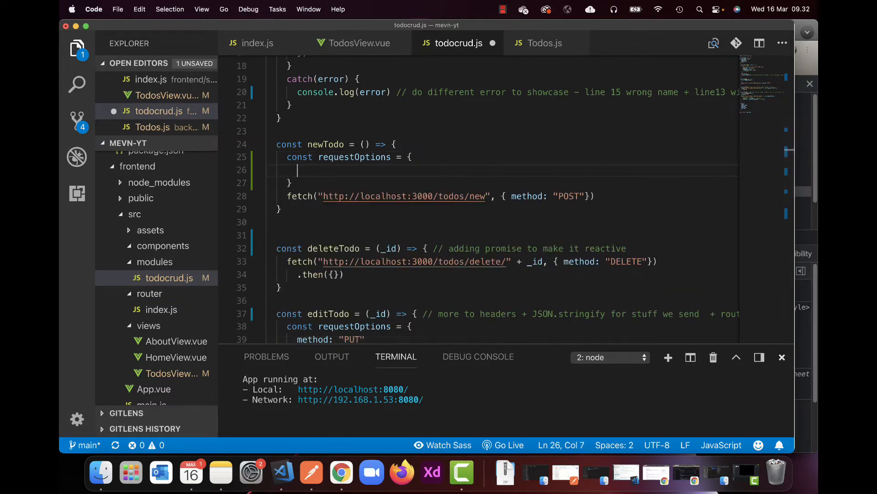
{"action": "type", "text": "method:"}
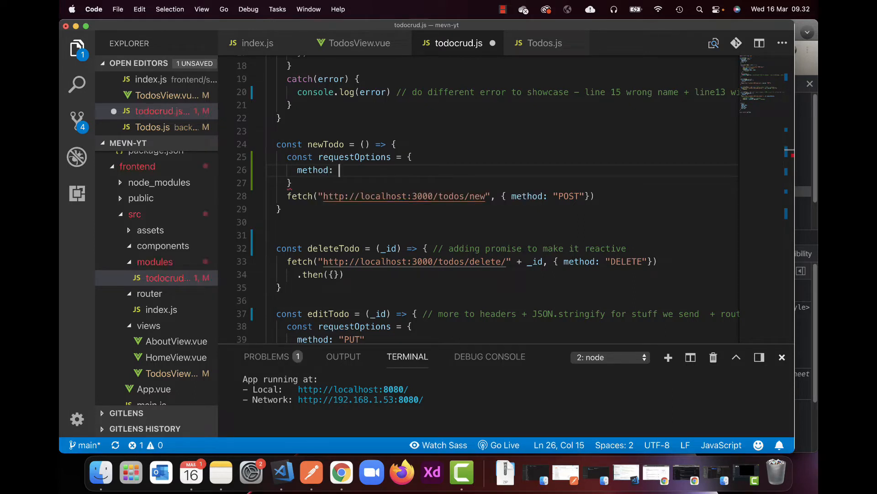
{"action": "type", "text": "\"POST\""}
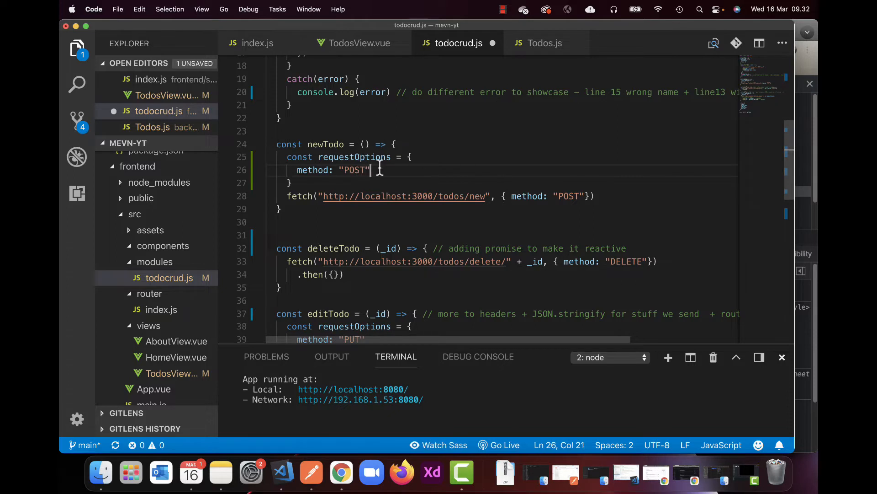
{"action": "type", "text": ","}
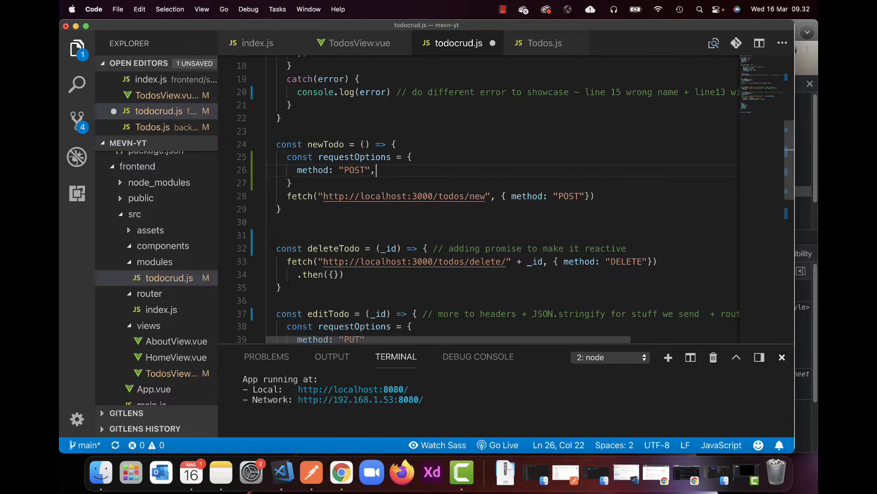
{"action": "type", "text": "header"}
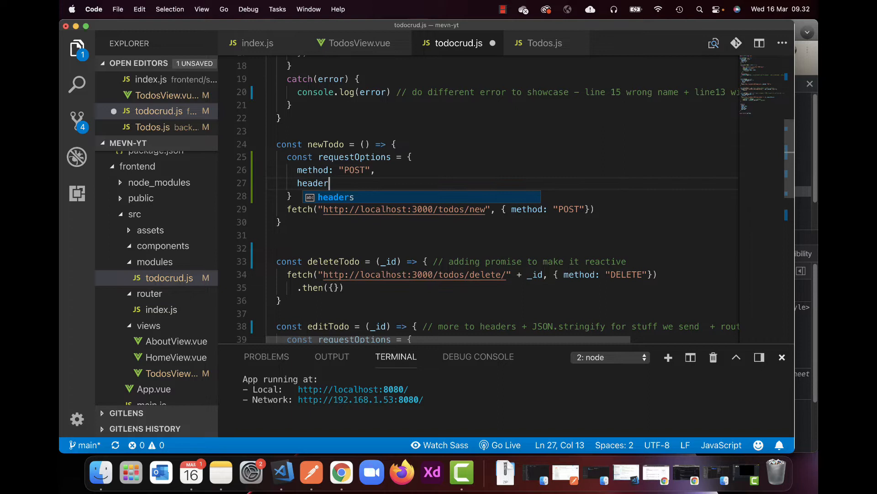
Add a headers object containing "Content-Type": "application/json"
{"action": "type", "text": "s:"}
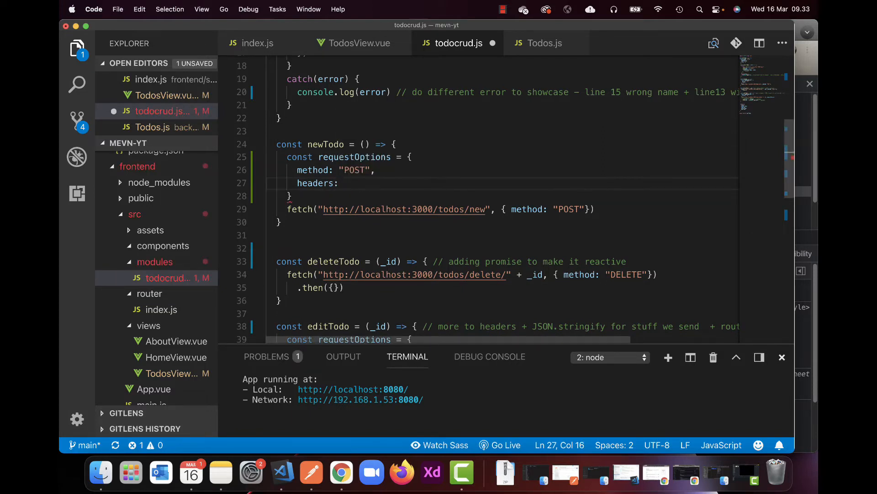
{"action": "type", "text": "{"}
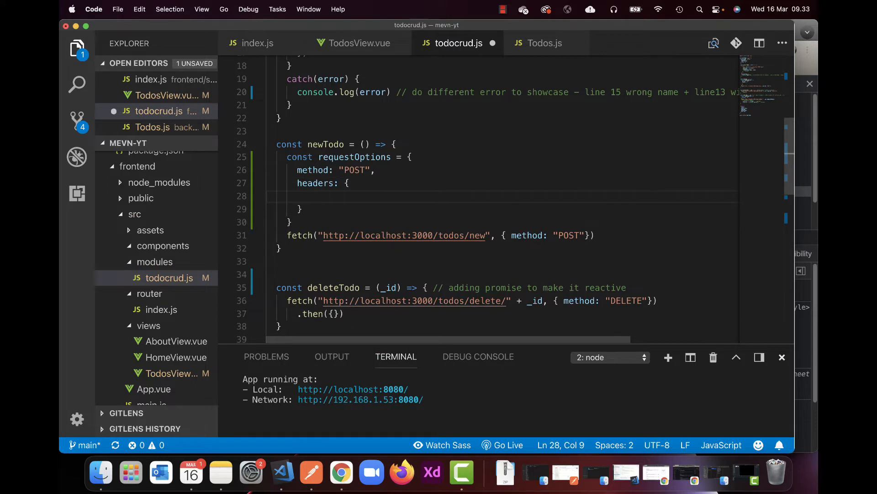
{"action": "type", "text": "\""}
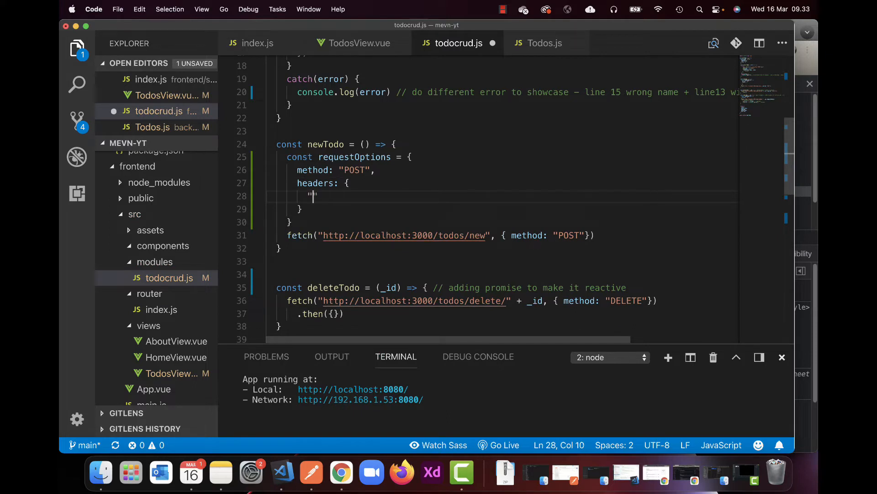
{"action": "type", "text": "Content"}
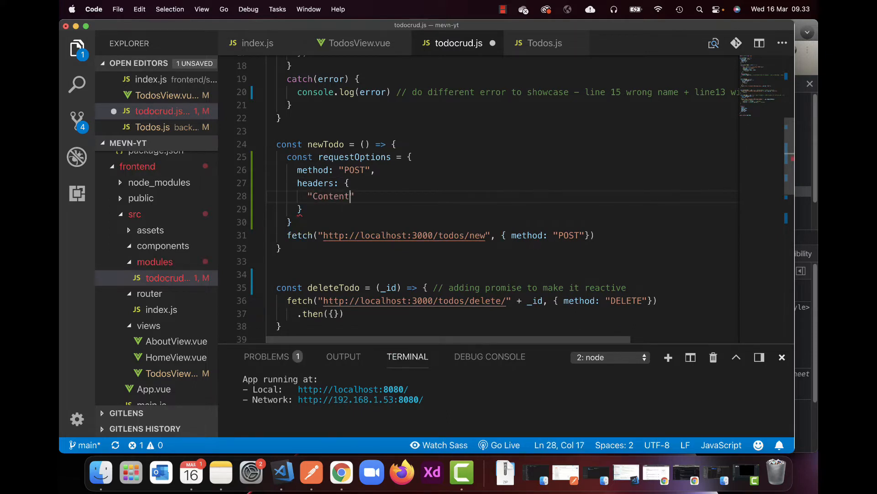
{"action": "type", "text": "-Type"}
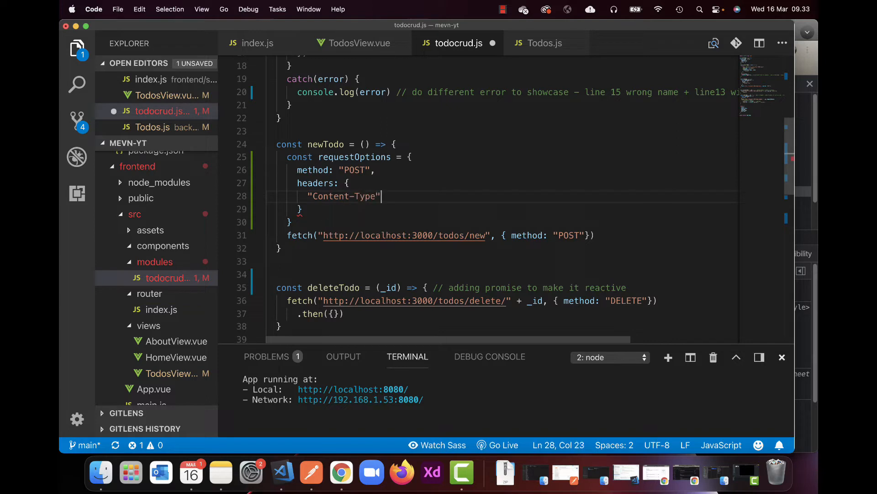
{"action": "type", "text": ": \"a\""}
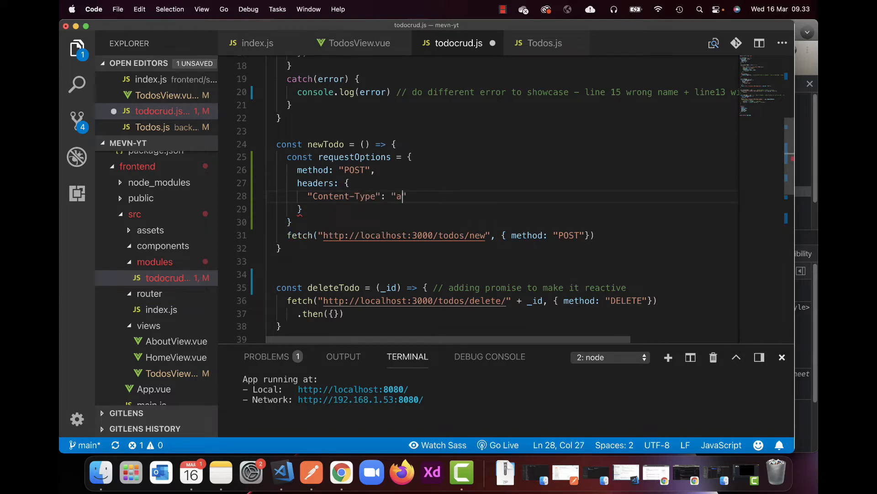
{"action": "type", "text": "pplication"}
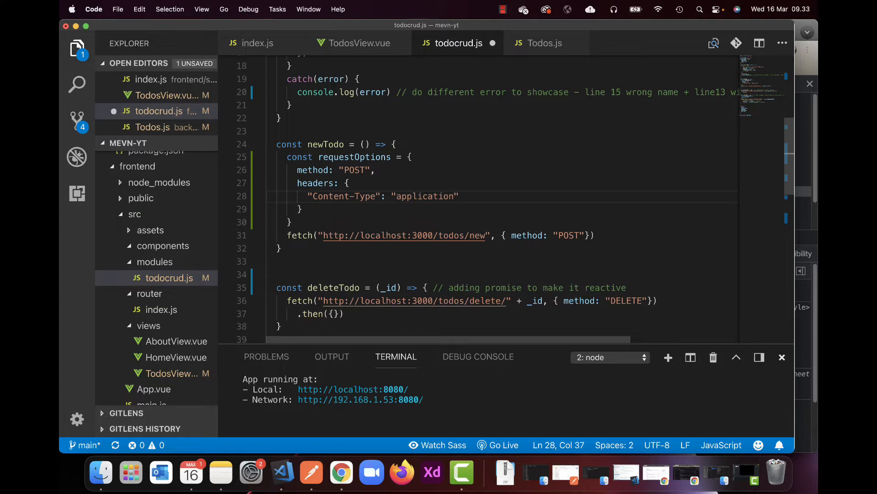
{"action": "type", "text": "/json"}
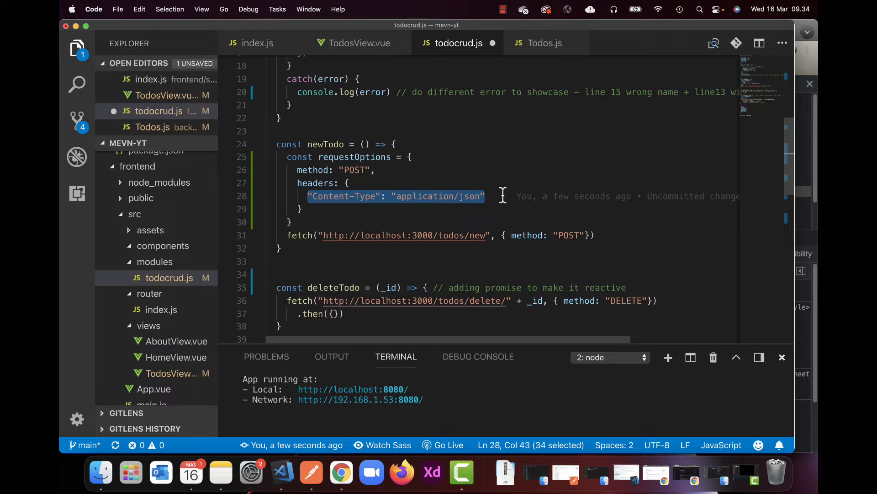
Add a commented-out "auth-token": state.token line below the Content-Type header
{"action": "left_click", "coordinate": [487, 196]}
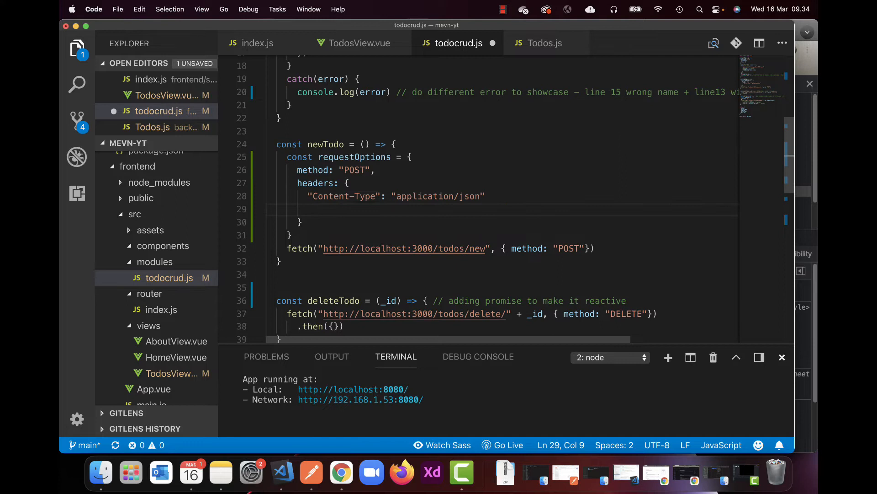
{"action": "type", "text": "// \"ao"}
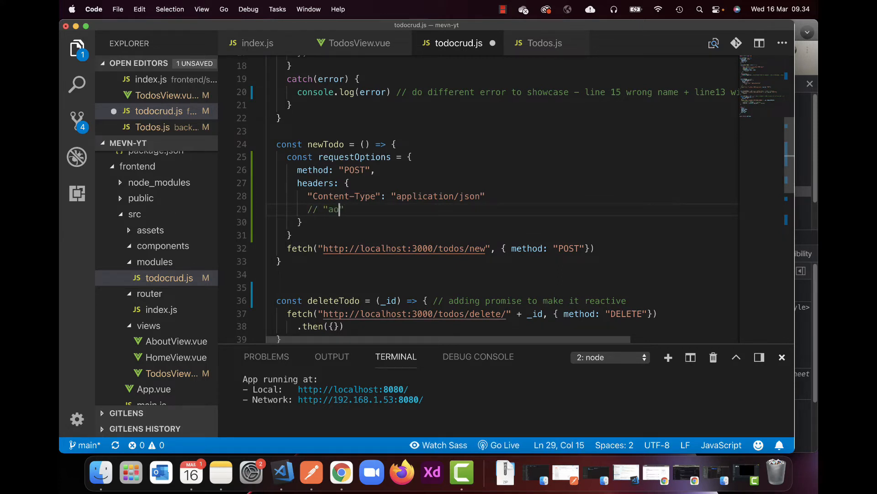
{"action": "type", "text": "uth-to"}
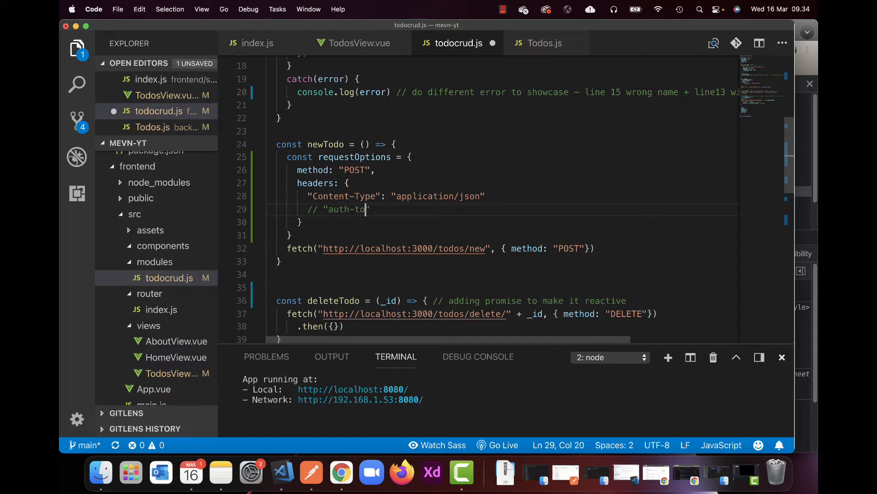
{"action": "type", "text": "ken\""}
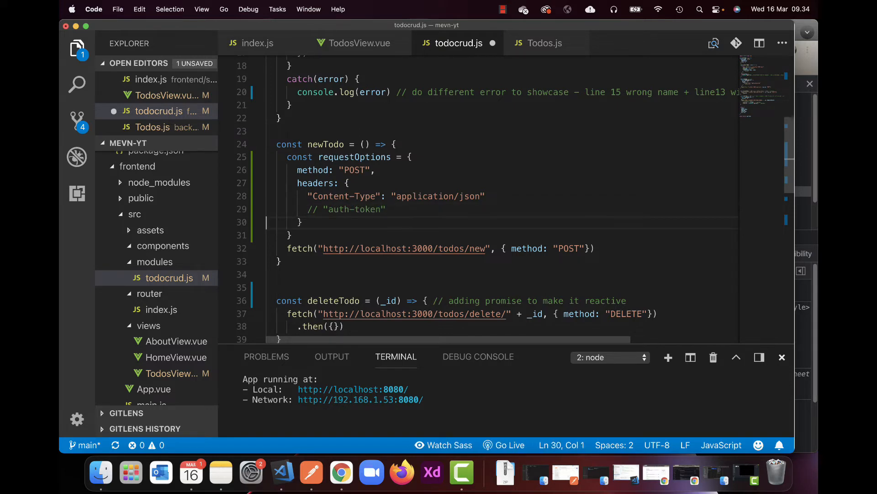
{"action": "type", "text": ":"}
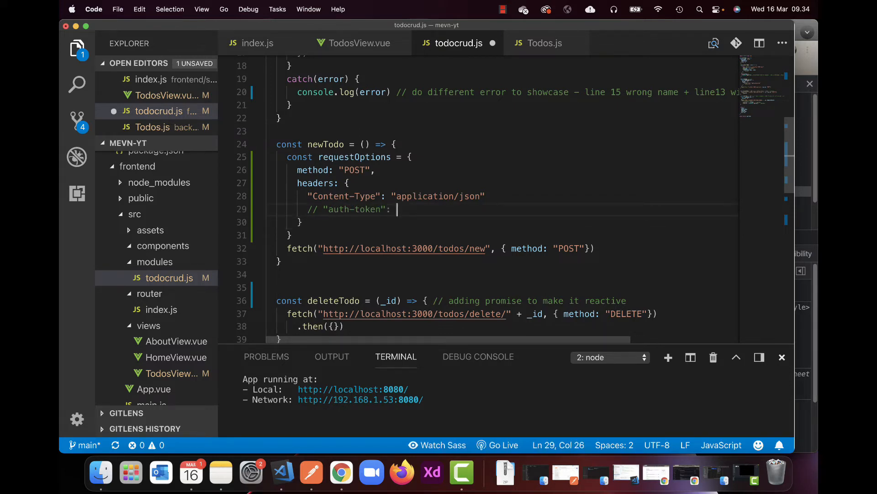
{"action": "type", "text": "state.token"}
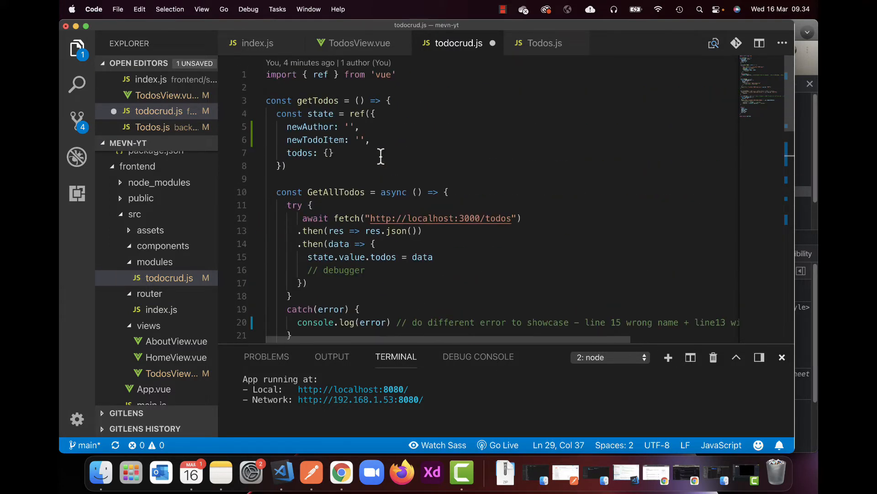
{"action": "scroll", "scroll_direction": "down", "scroll_amount": 3}
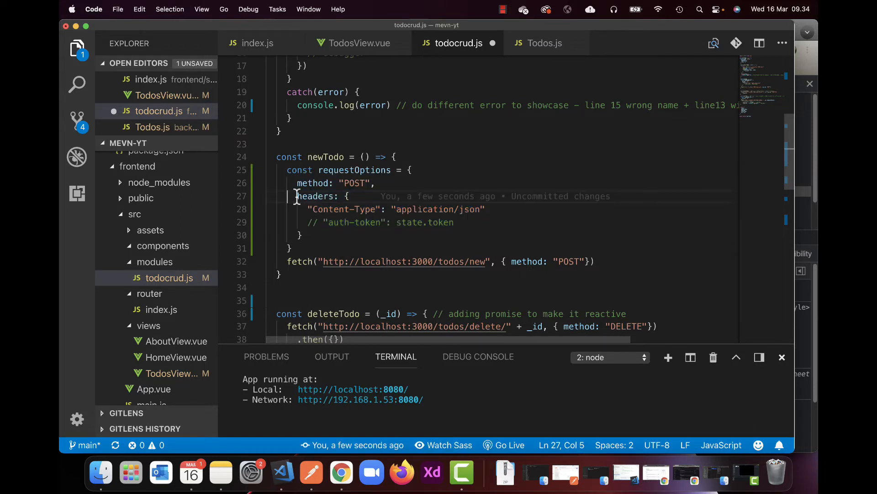
{"action": "double_click", "coordinate": [317, 196]}
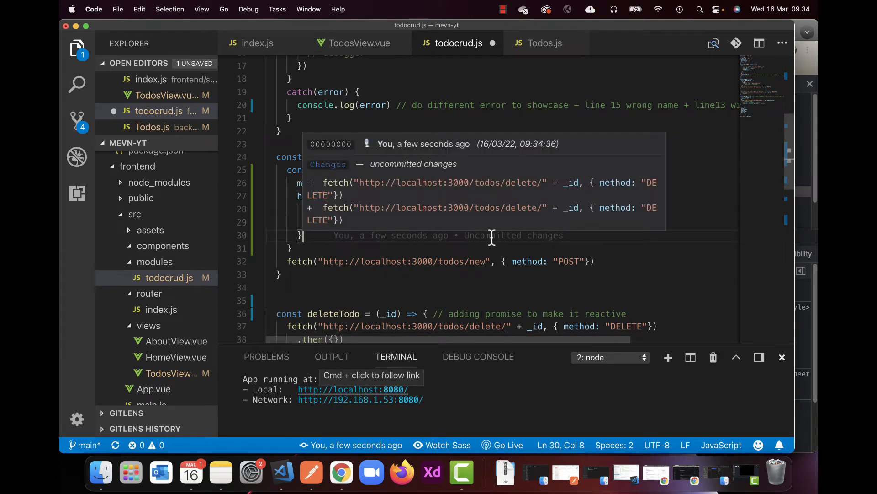
{"action": "mouse_move", "coordinate": [491, 235]}
{"action": "type", "text": ","}
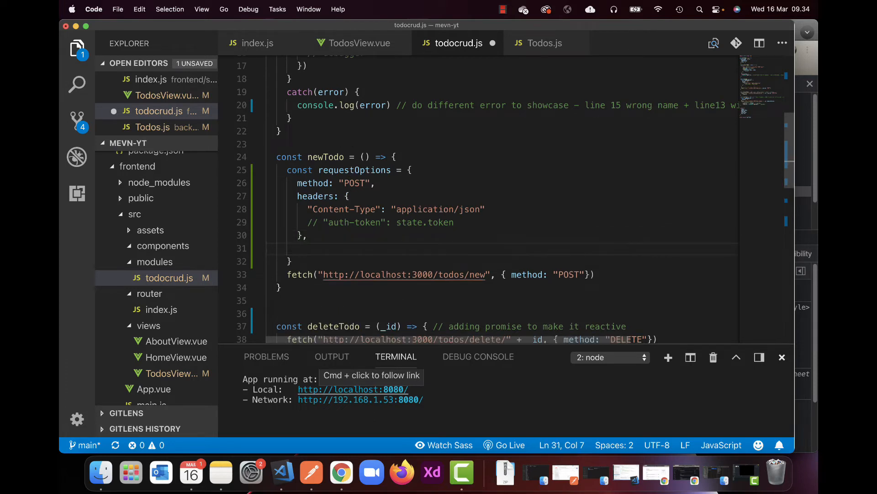
Start a body entry with braces after the headers object in requestOptions
{"action": "type", "text": "body"}
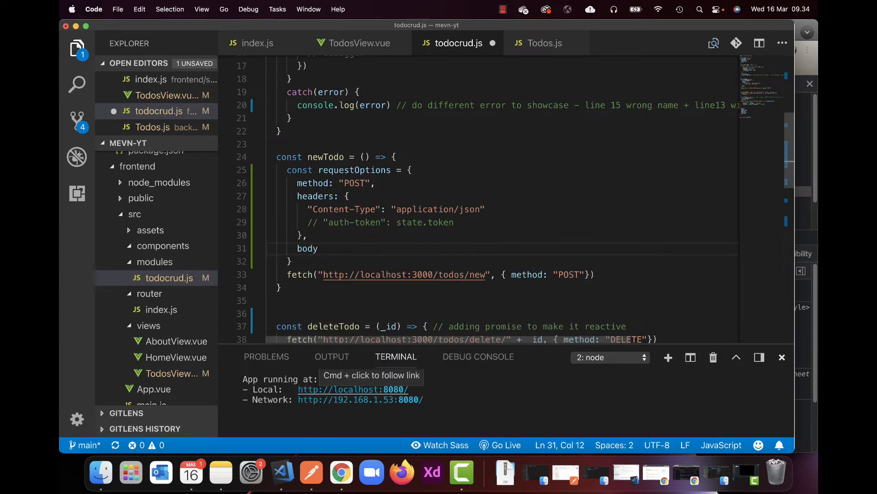
{"action": "type", "text": "{}"}
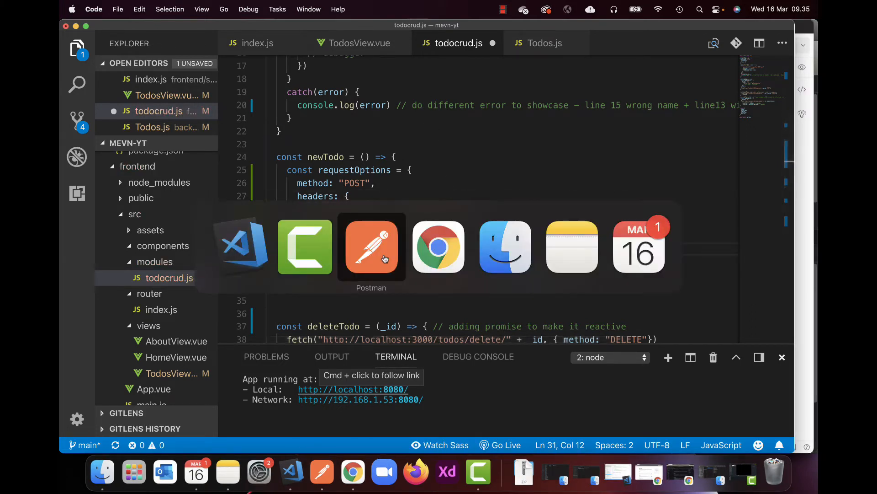
{"action": "left_click", "coordinate": [371, 246]}
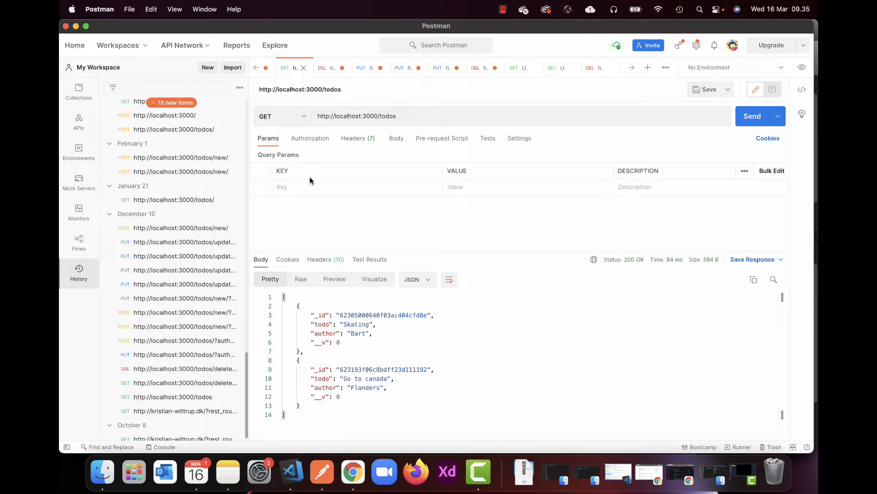
{"action": "triple_click", "coordinate": [356, 116]}
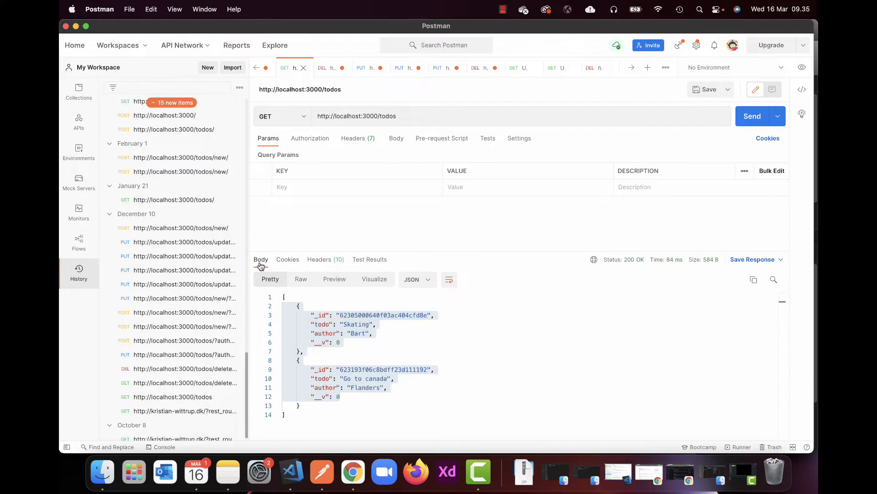
{"action": "mouse_move", "coordinate": [261, 260]}
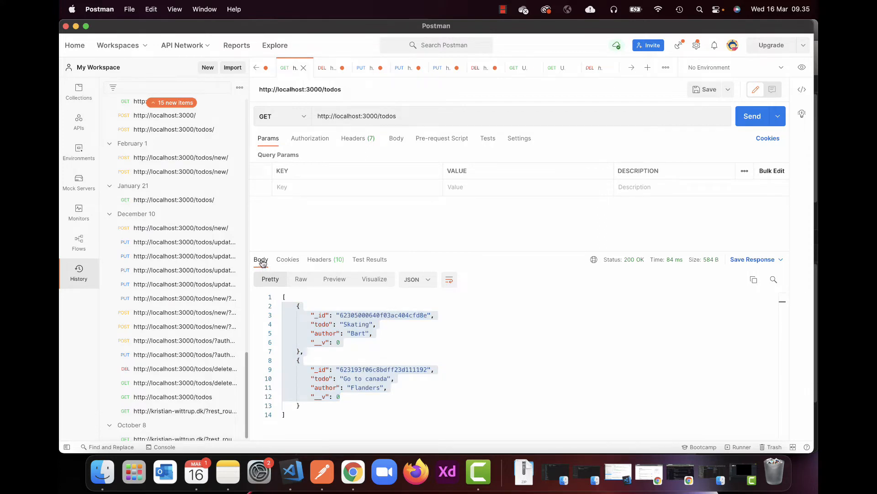
{"action": "left_click", "coordinate": [319, 259]}
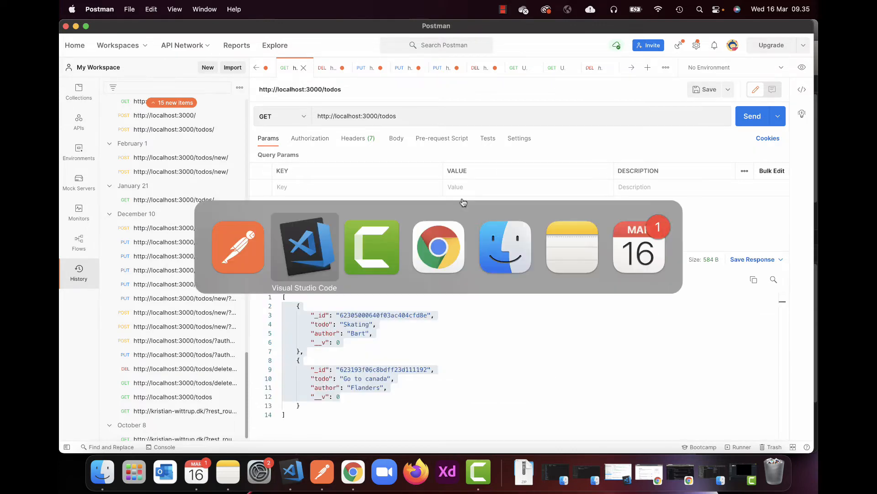
{"action": "left_click", "coordinate": [304, 247]}
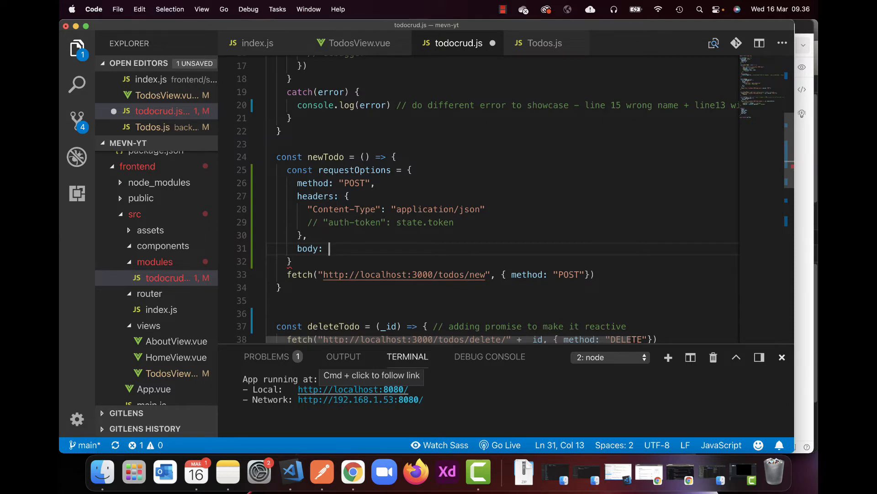
Fill the body object with author: state.newAuthor and todo: state.newTodoItem
{"action": "type", "text": "{}"}
{"action": "type", "text": "author:"}
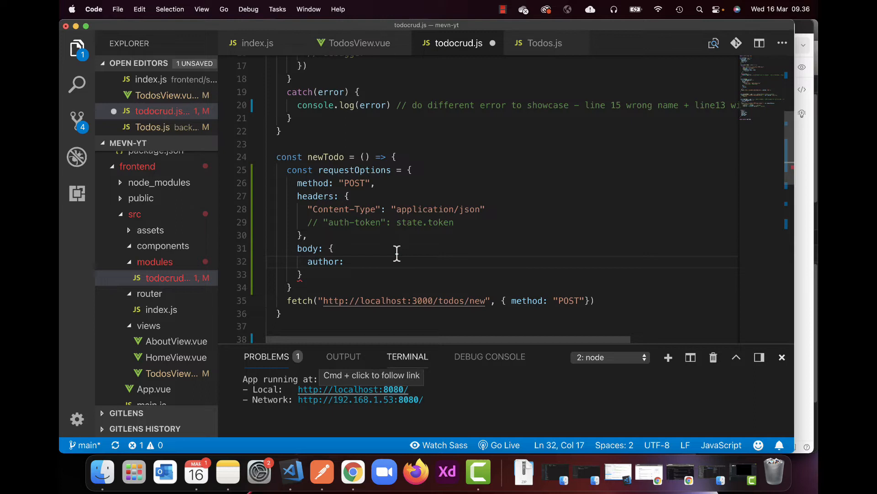
{"action": "type", "text": ","}
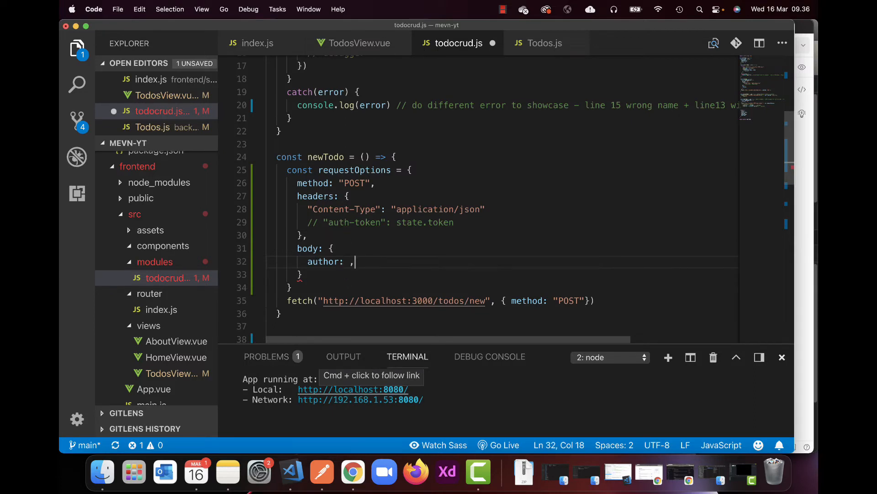
{"action": "key", "text": "Enter"}
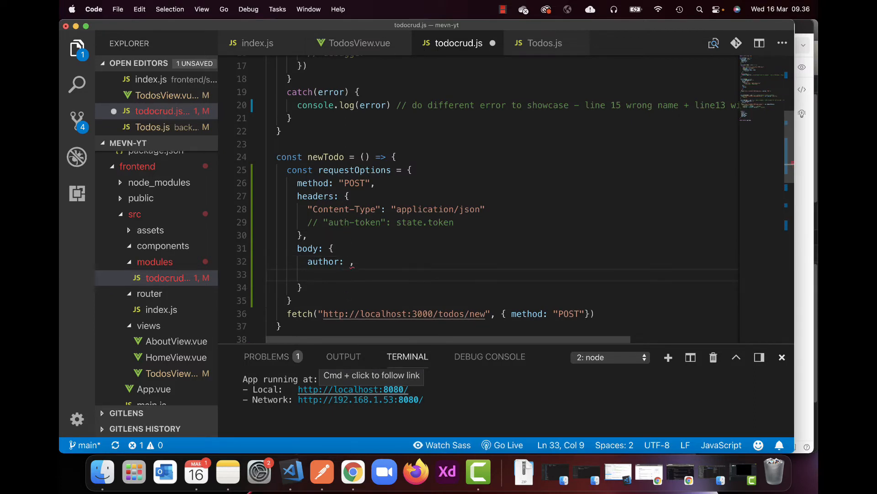
{"action": "type", "text": "todo:"}
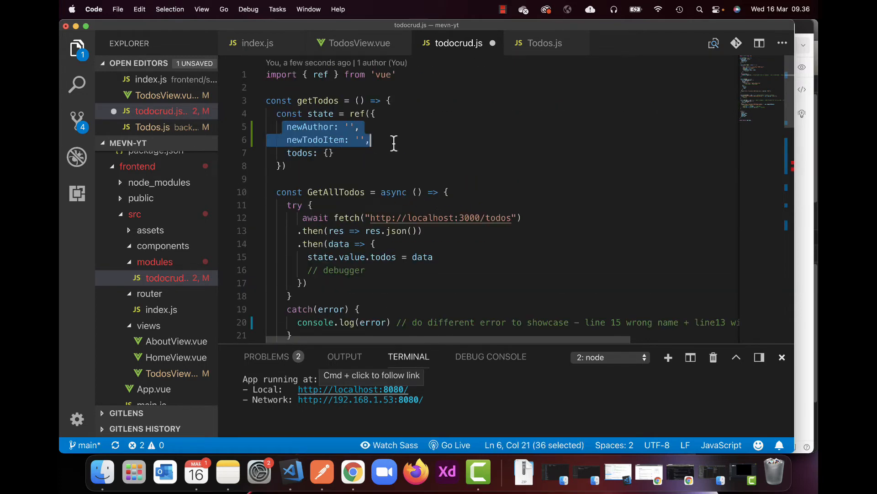
{"action": "mouse_move", "coordinate": [316, 139]}
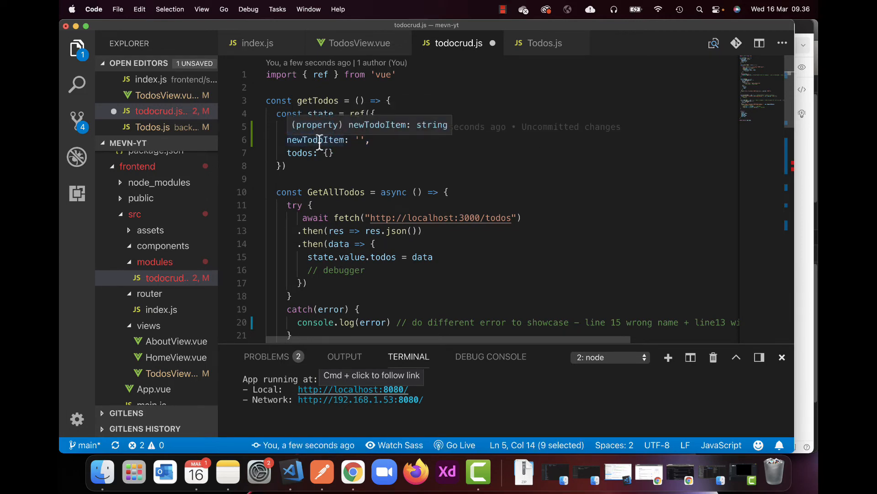
{"action": "scroll", "scroll_direction": "down", "scroll_amount": 3}
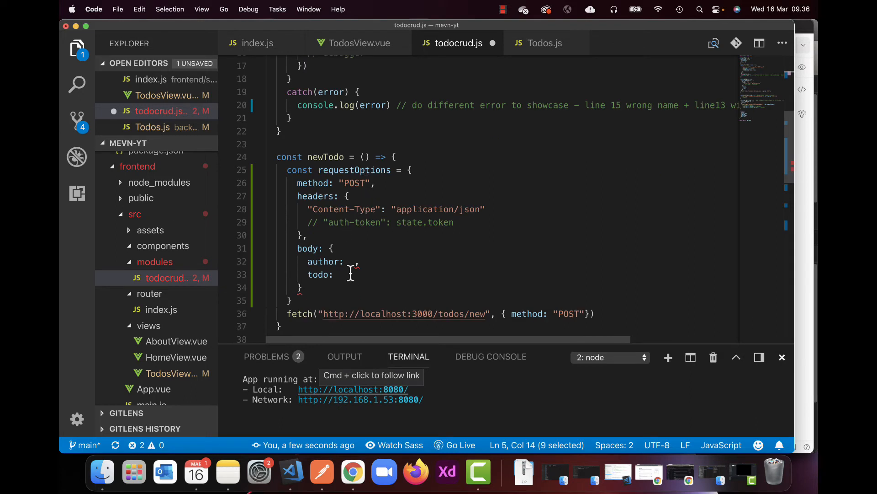
{"action": "type", "text": "state.n"}
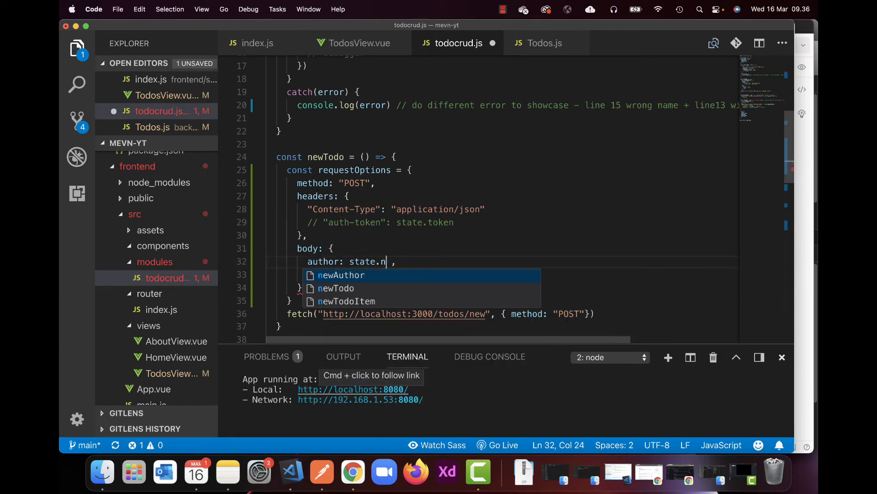
{"action": "key", "text": "Tab"}
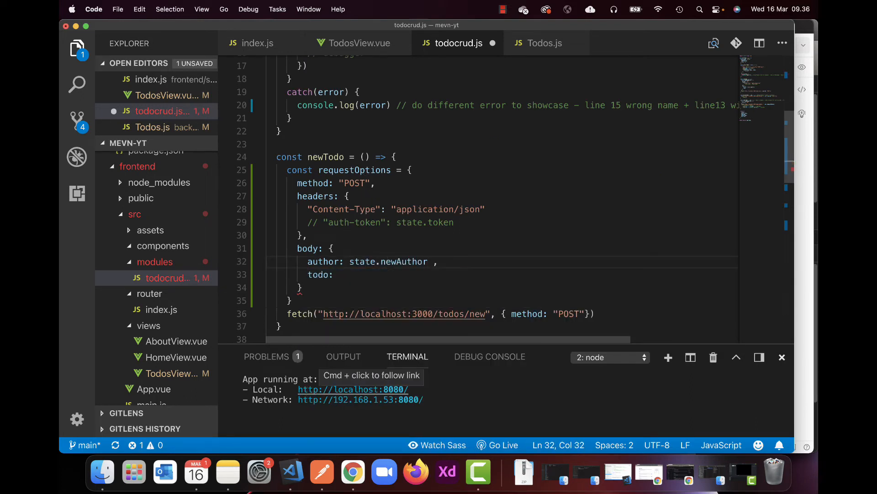
{"action": "type", "text": "state"}
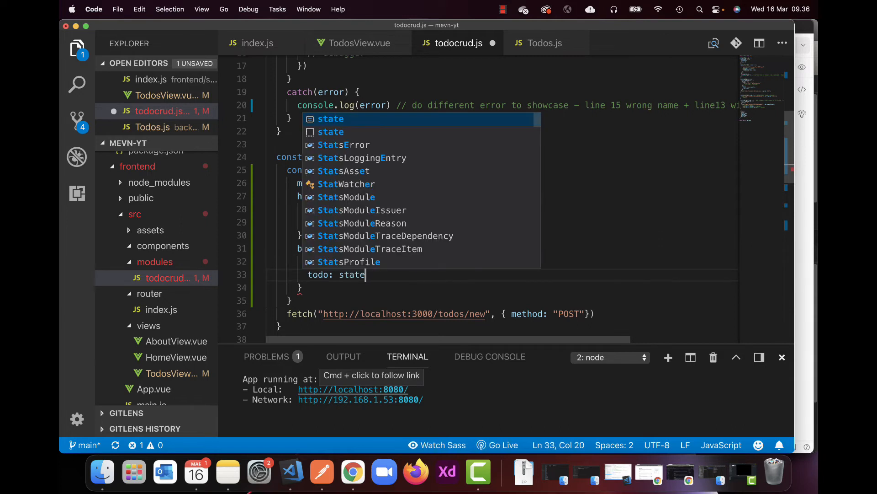
{"action": "type", "text": ".newT"}
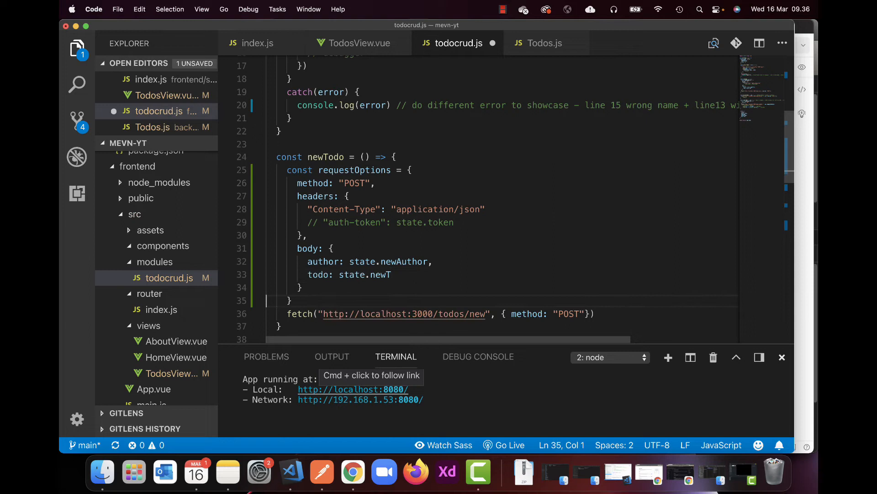
{"action": "left_click", "coordinate": [393, 275]}
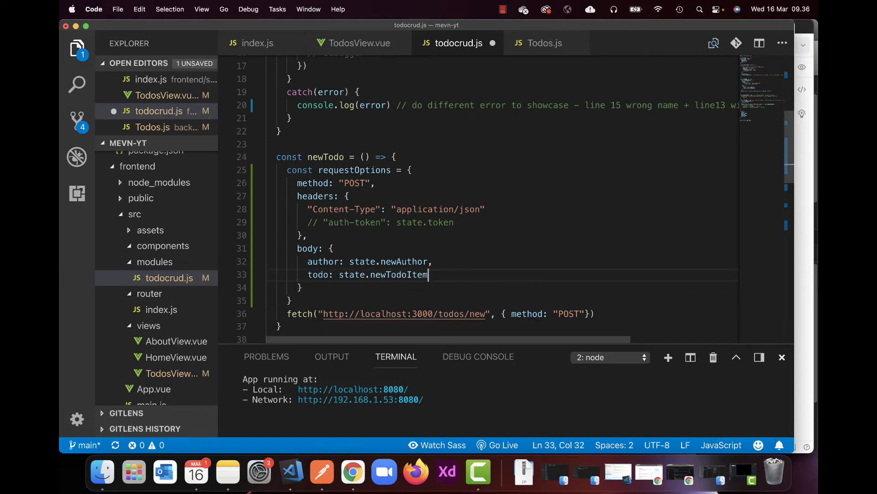
{"action": "mouse_move", "coordinate": [383, 279]}
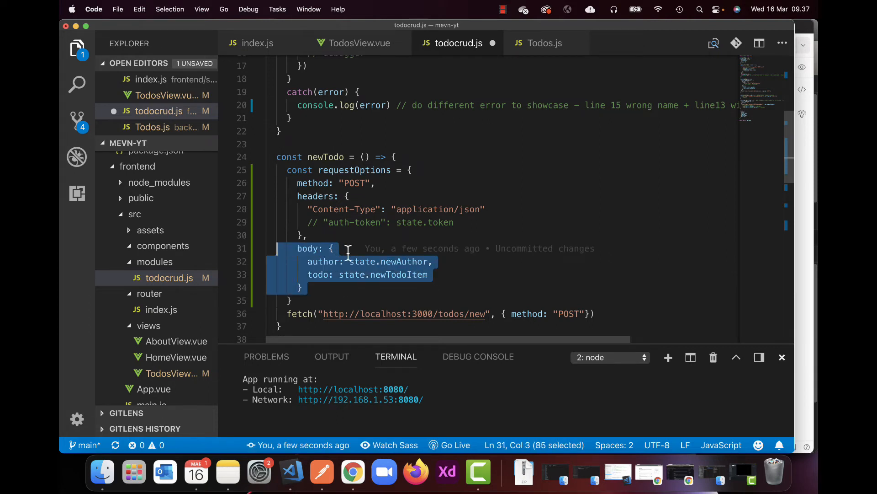
Check the todo and author field names in Postman's GET localhost:3000/todos response
{"action": "left_click", "coordinate": [359, 248]}
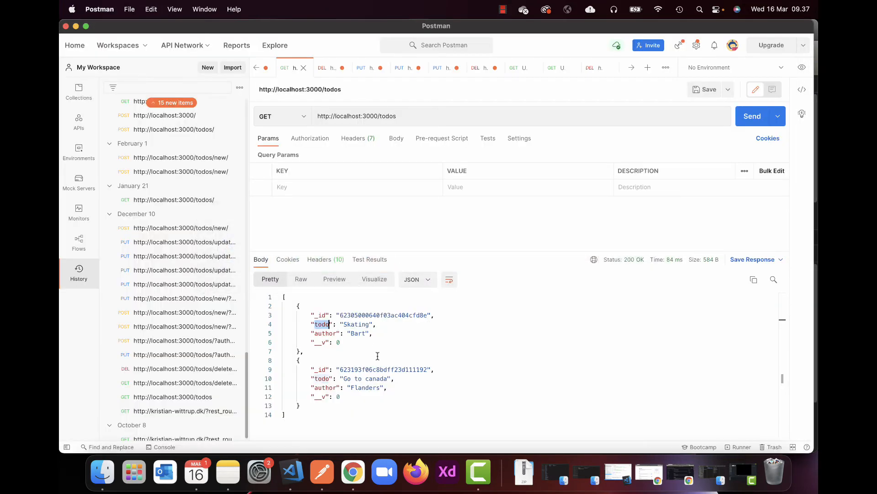
{"action": "left_click_drag", "start_coordinate": [299, 304], "coordinate": [341, 344]}
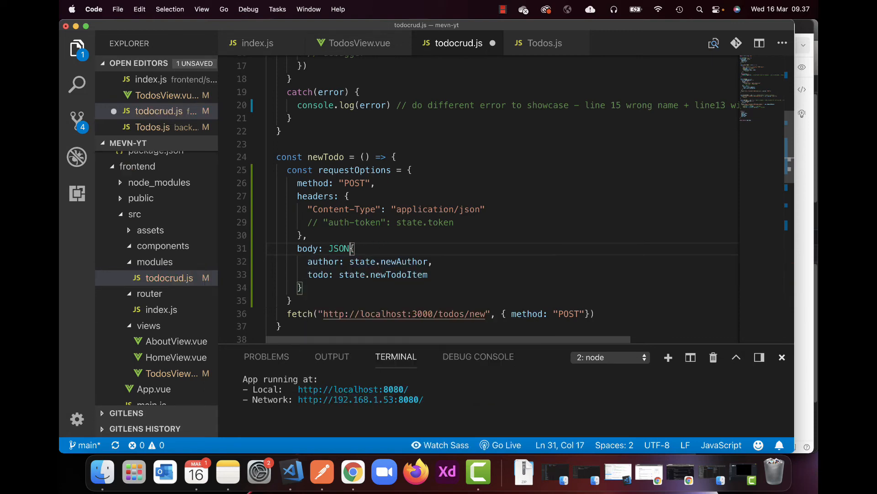
Wrap the body object in JSON.stringify() and remove fetch's inline { method: "POST" } option
{"action": "type", "text": ".stringify("}
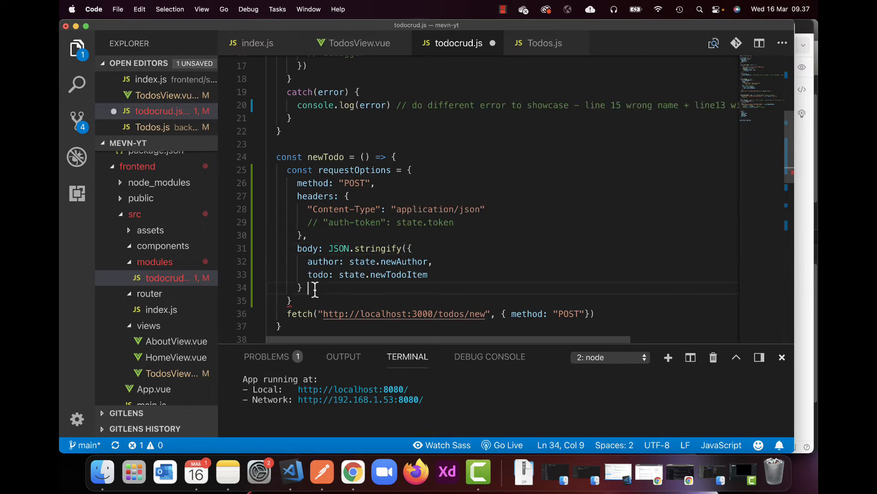
{"action": "type", "text": ")"}
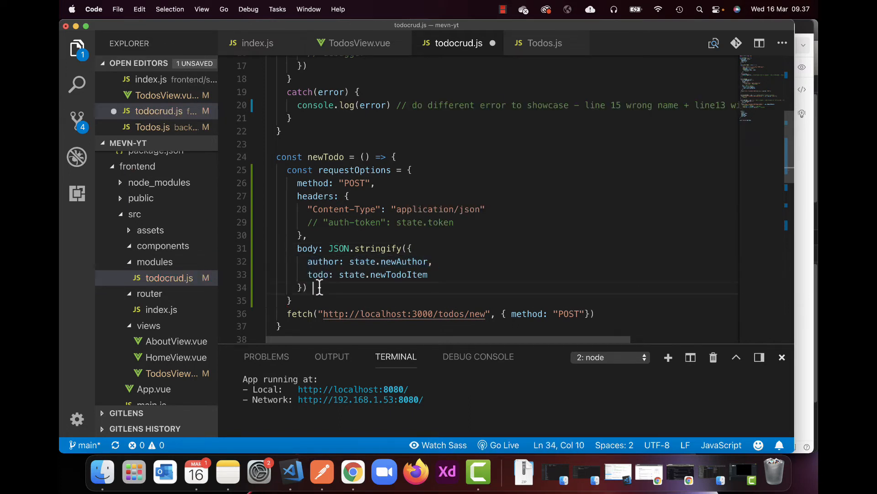
{"action": "left_click_drag", "start_coordinate": [307, 287], "coordinate": [298, 248]}
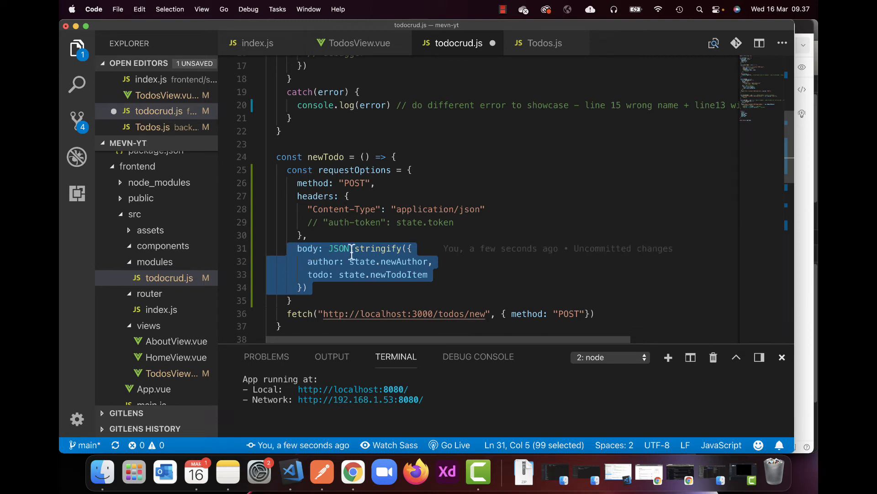
{"action": "scroll", "scroll_direction": "down", "scroll_amount": 3}
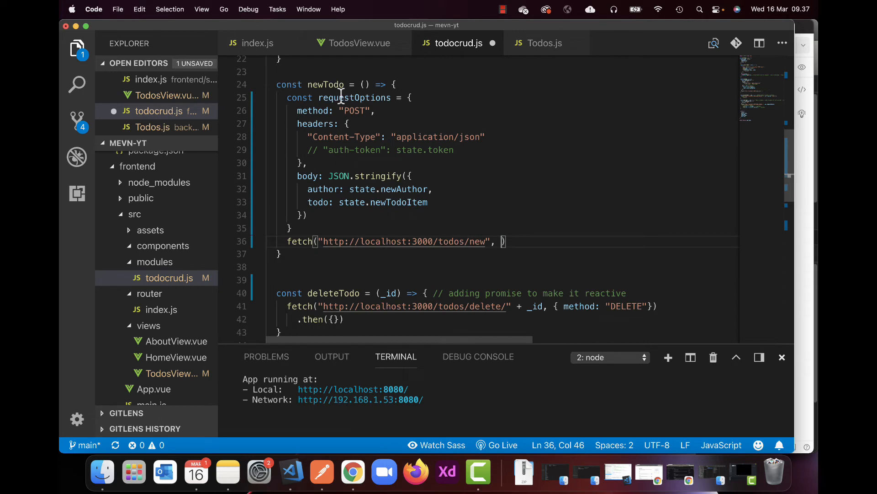
Pass requestOptions as the second argument of the /todos/new fetch call
{"action": "double_click", "coordinate": [355, 97]}
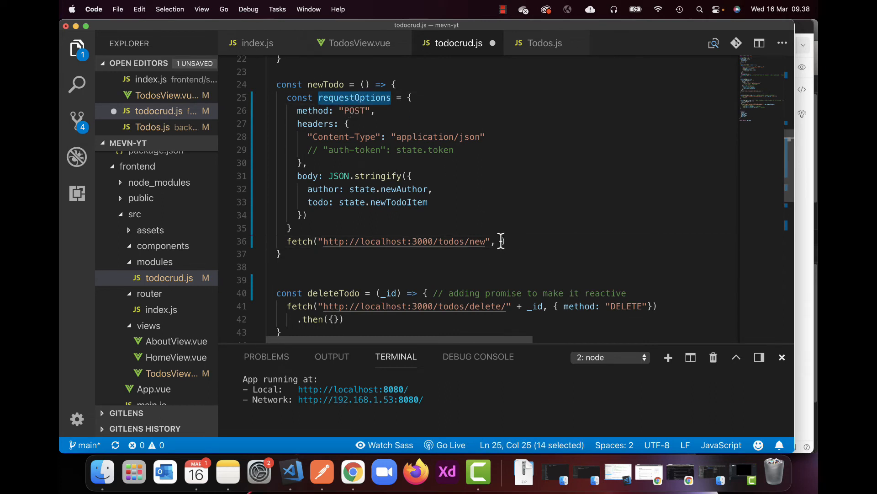
{"action": "type", "text": "requestOptions"}
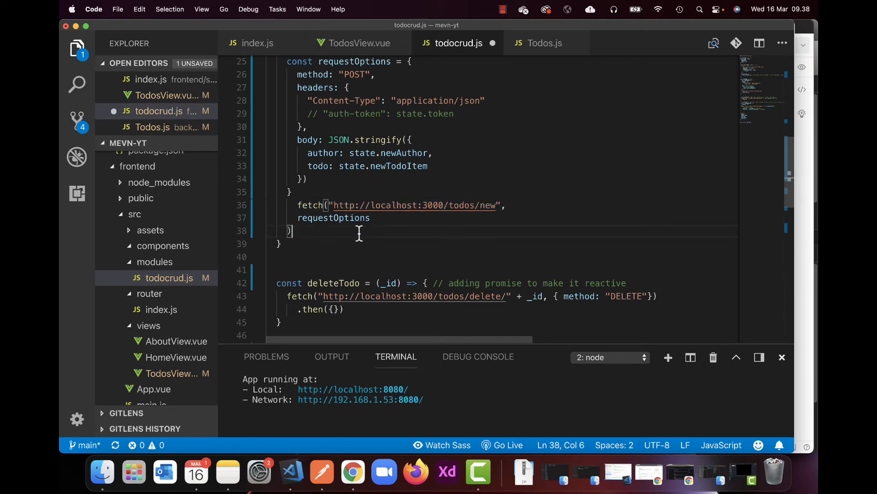
{"action": "mouse_move", "coordinate": [335, 224]}
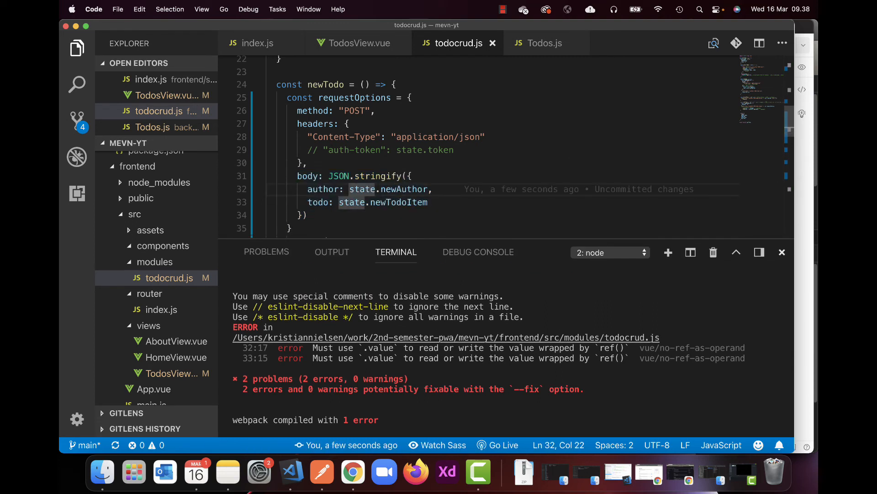
Insert .value into state.newAuthor and state.newTodoItem in newTodo, then switch to the todo app
{"action": "type", "text": "value."}
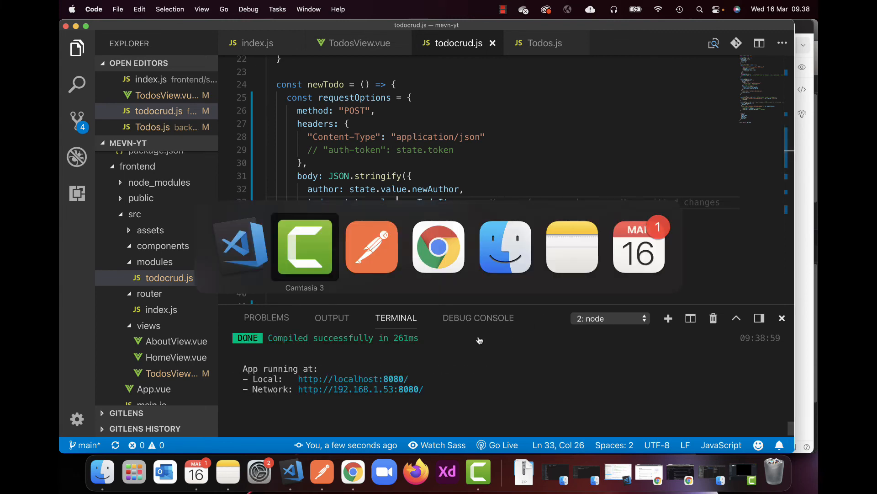
{"action": "left_click", "coordinate": [438, 246]}
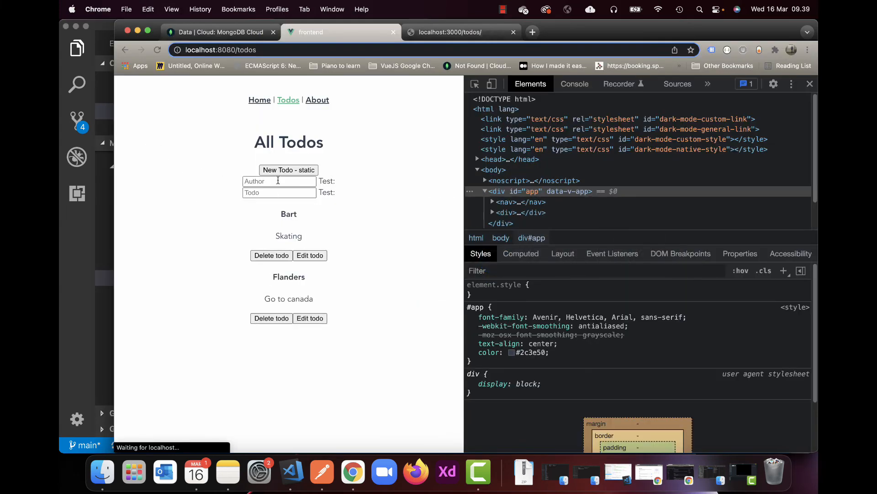
Submit a new todo by author saefsae reading saefas, then check MongoDB Atlas
{"action": "type", "text": "saefsae"}
{"action": "type", "text": "saefas"}
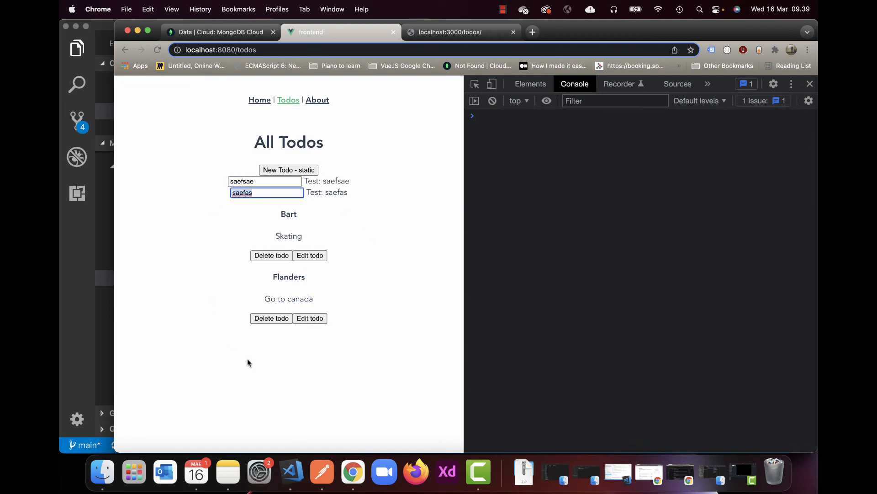
{"action": "left_click", "coordinate": [288, 169]}
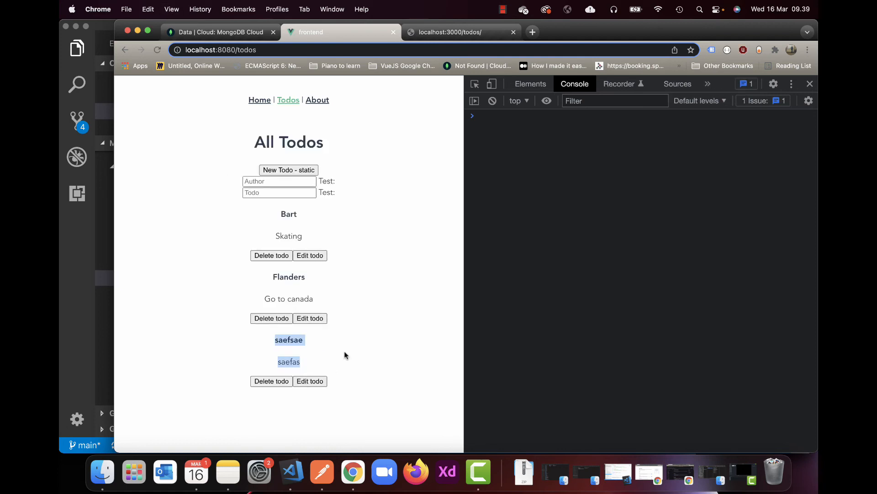
{"action": "mouse_move", "coordinate": [330, 354]}
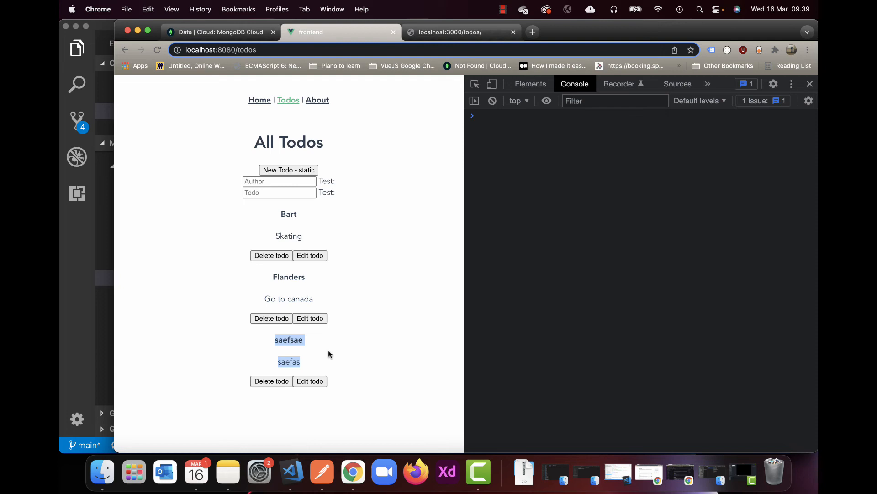
{"action": "mouse_move", "coordinate": [76, 265]}
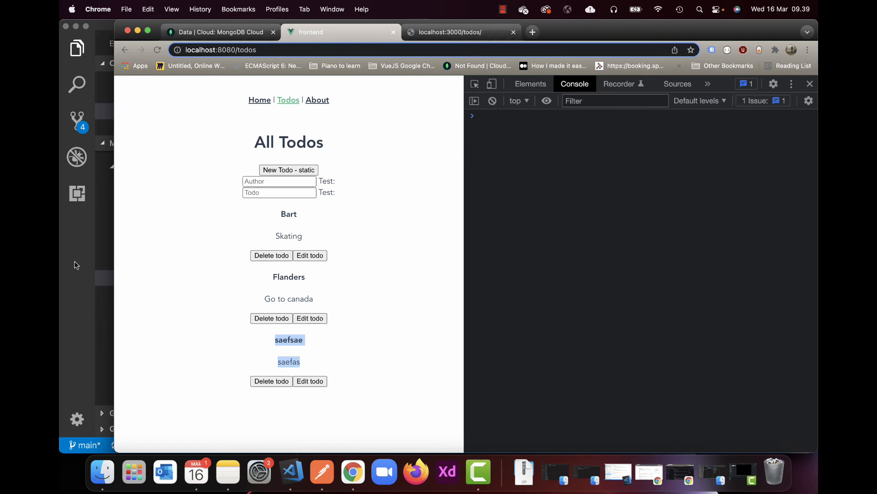
{"action": "key", "text": "cmd+tab"}
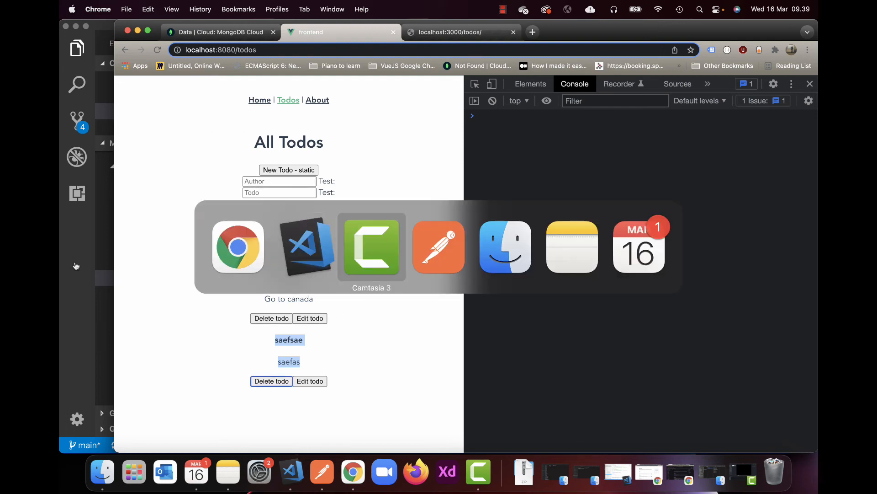
{"action": "left_click", "coordinate": [218, 32]}
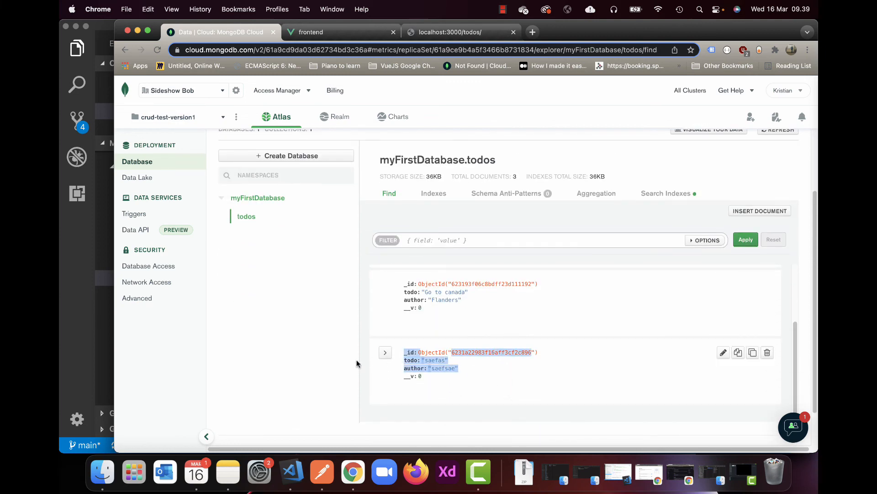
Confirm the saefas document in myFirstDatabase.todos, then return to the code editor
{"action": "left_click", "coordinate": [292, 471]}
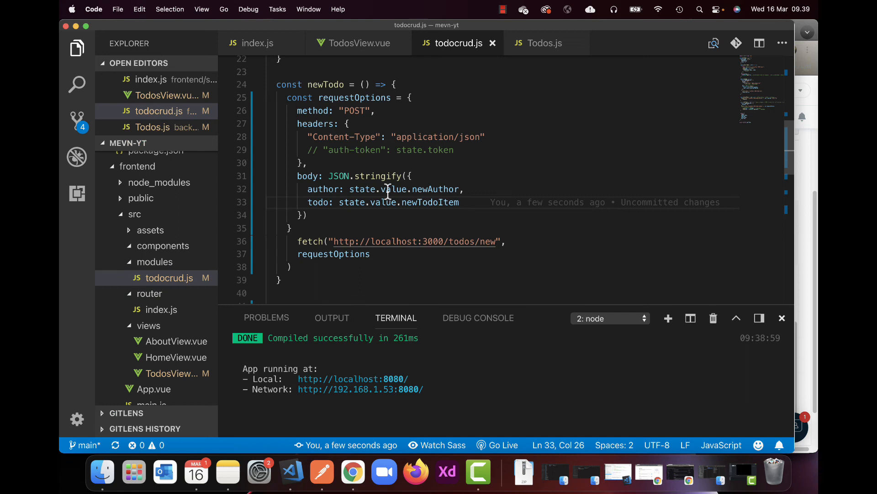
Review newTodo, the backend Todos.js route and todocrud module, then TodosView.vue
{"action": "left_click_drag", "start_coordinate": [298, 176], "coordinate": [313, 215]}
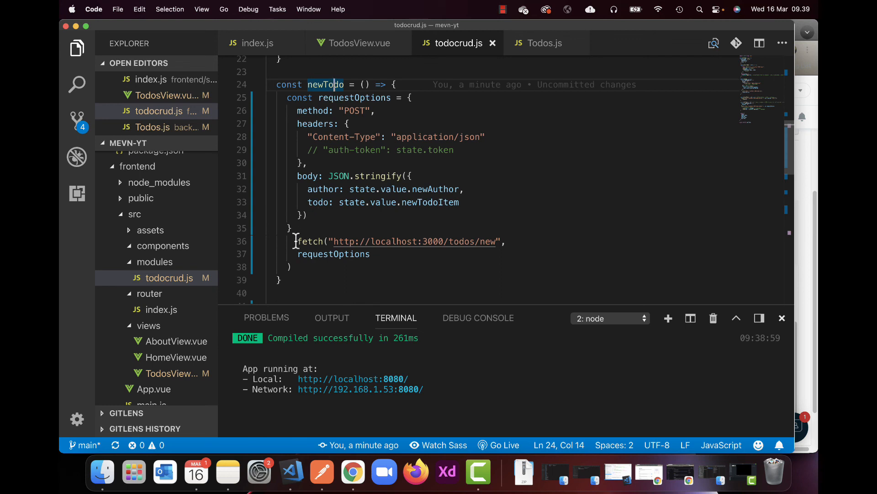
{"action": "left_click", "coordinate": [544, 43]}
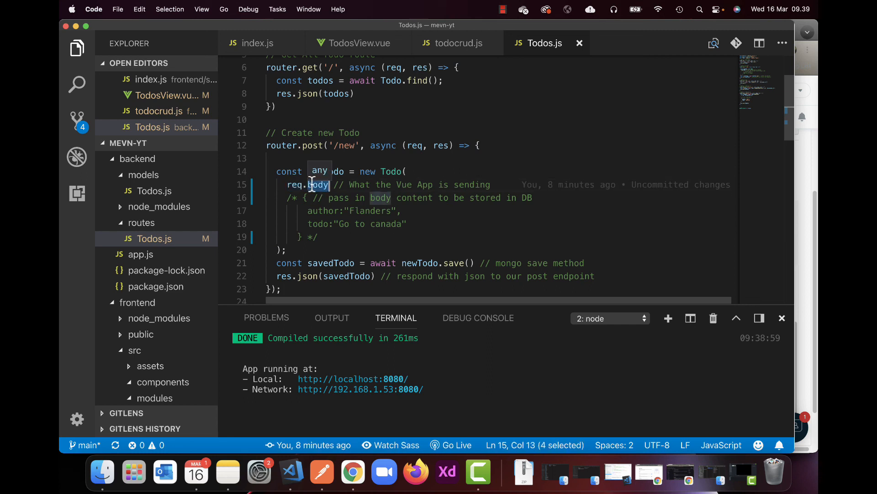
{"action": "left_click", "coordinate": [458, 43]}
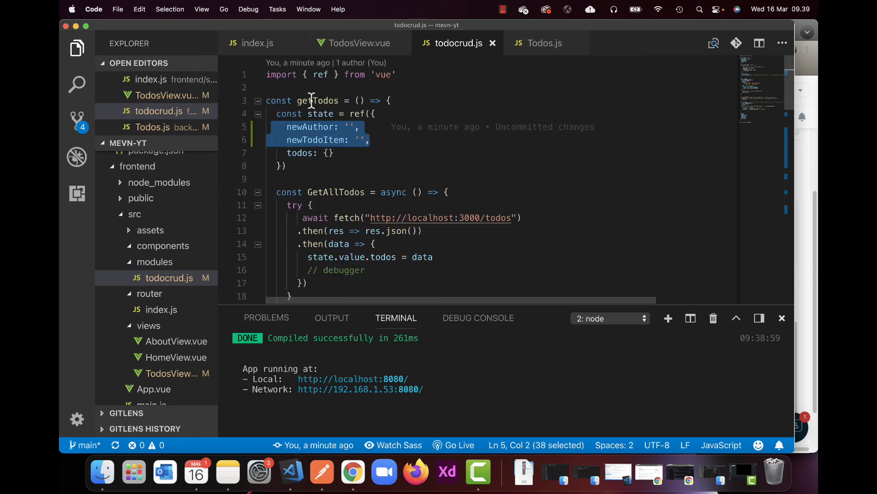
{"action": "left_click", "coordinate": [359, 43]}
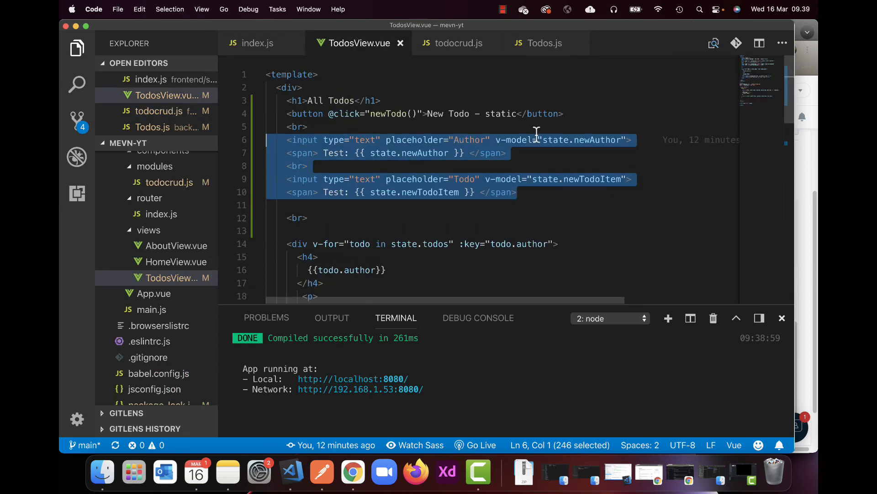